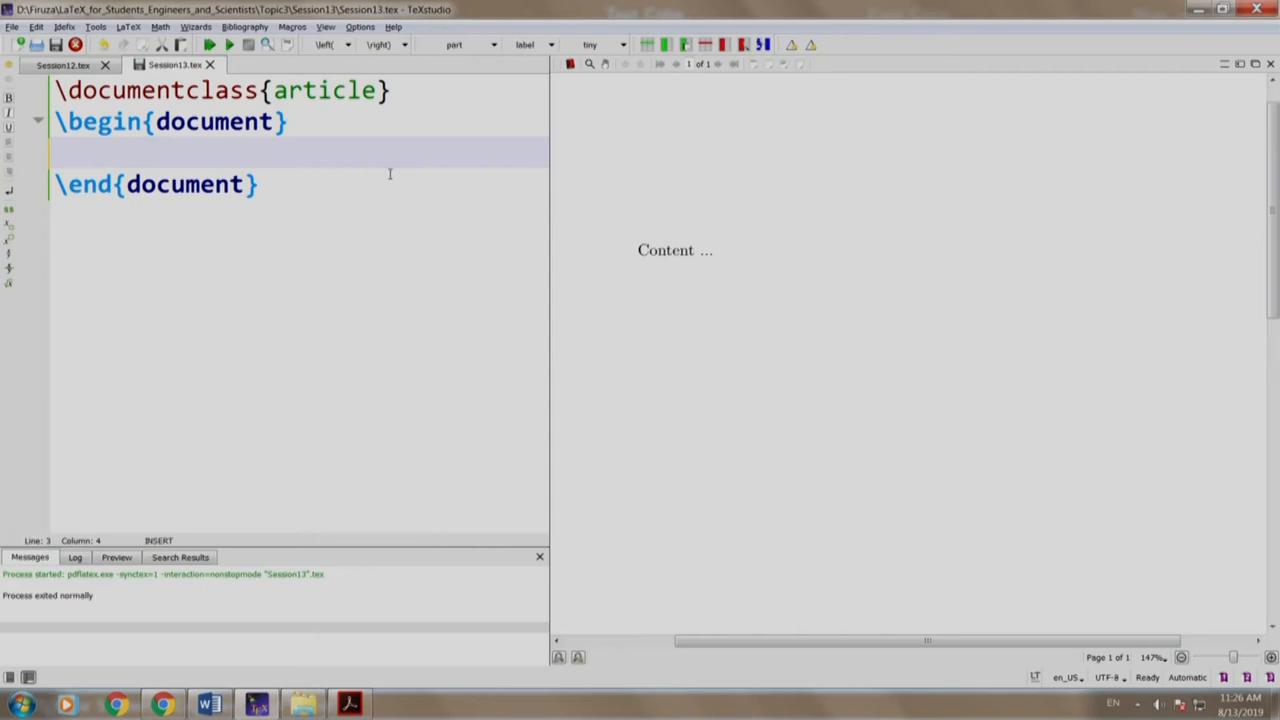
Add \textcolor{red}{My text is in red color} to the document body
type("\\textcol")
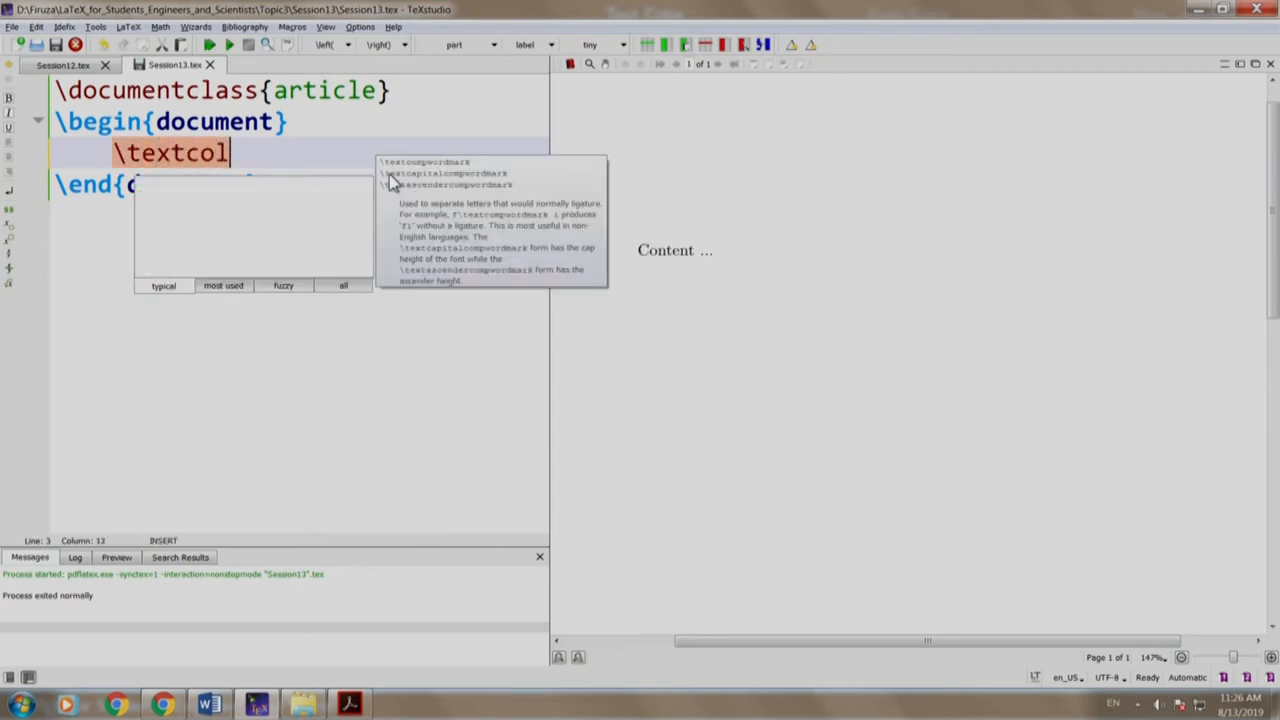
type("or{red}")
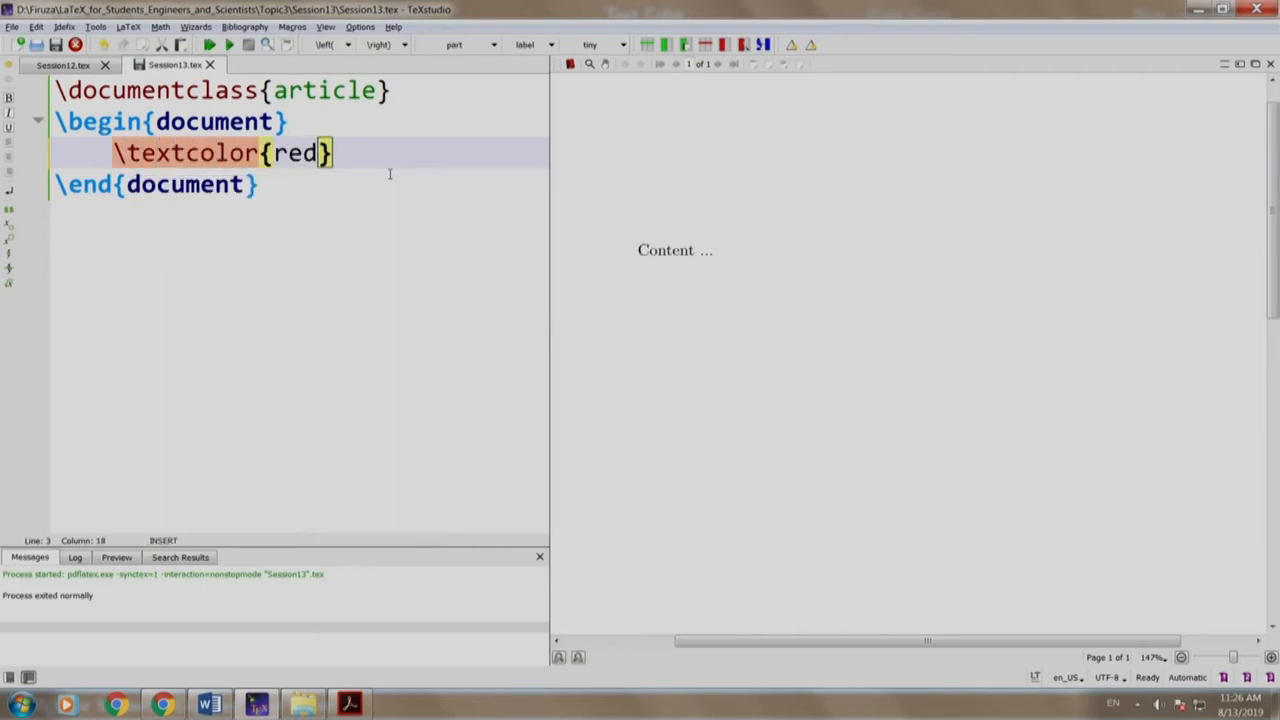
type("{My}")
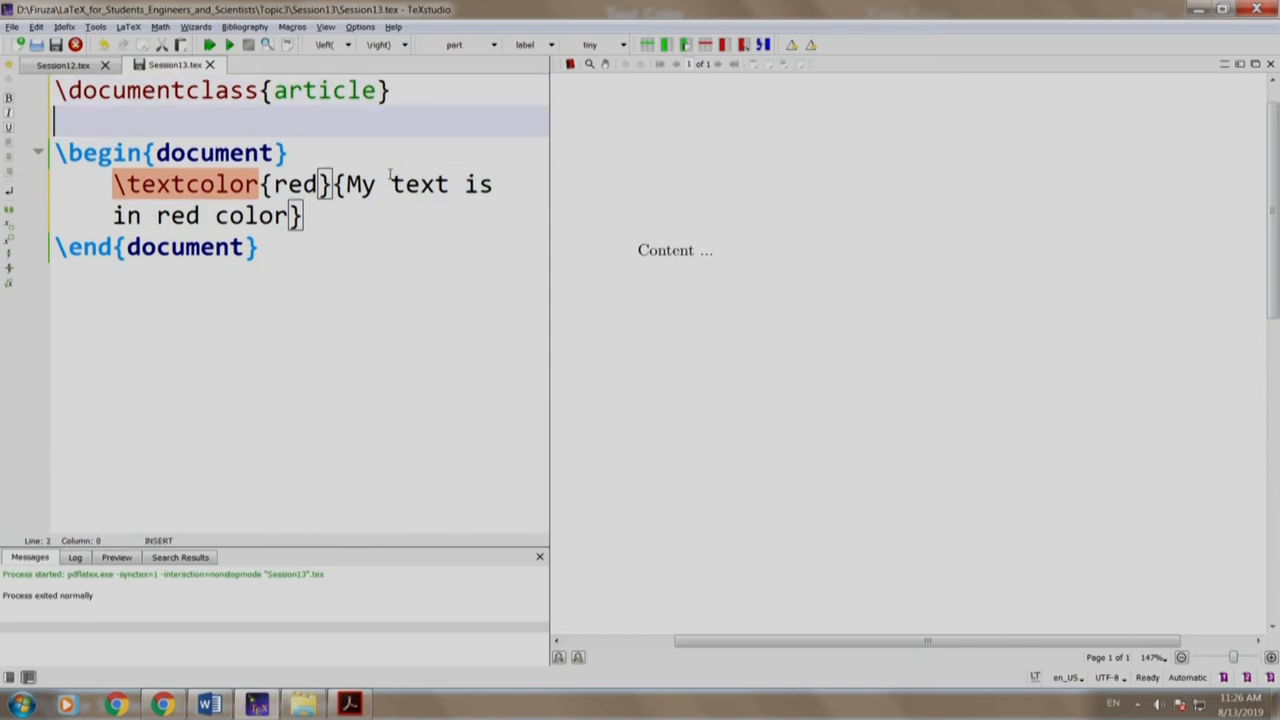
Load \usepackage[dvipsnames]{xcolor} in the preamble so the sentence renders red
type("\\use")
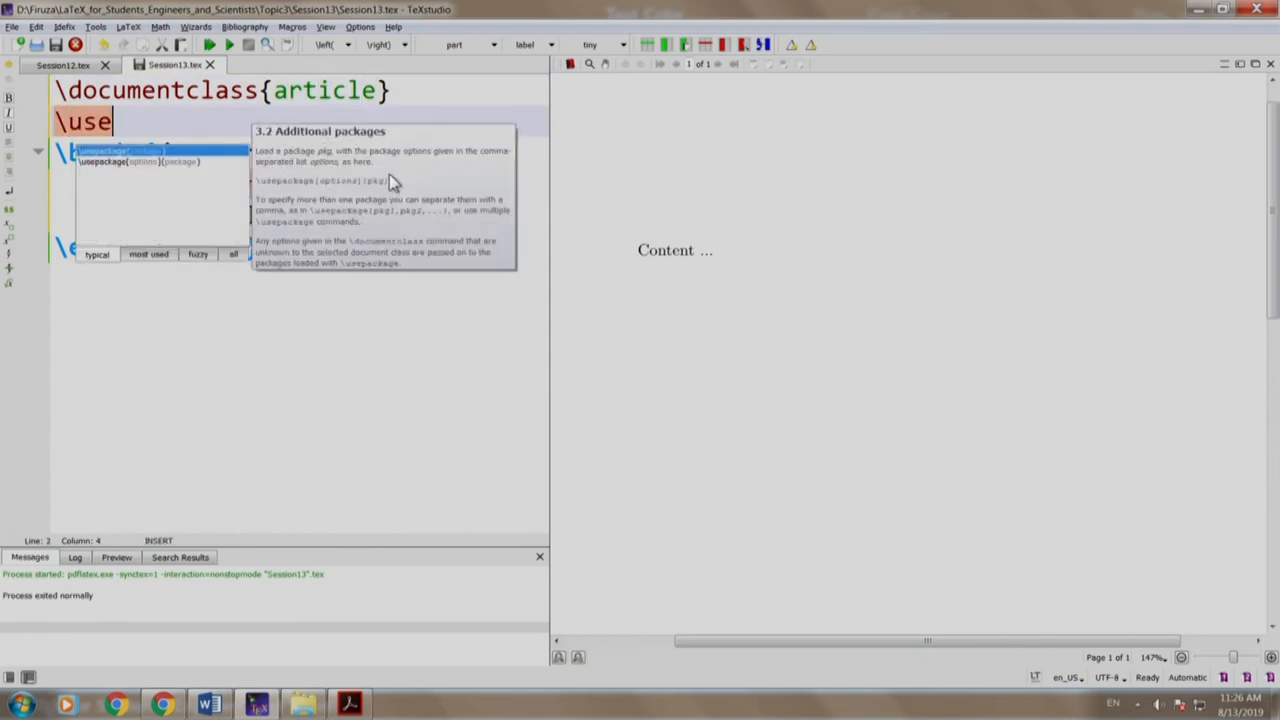
type("package{xo}")
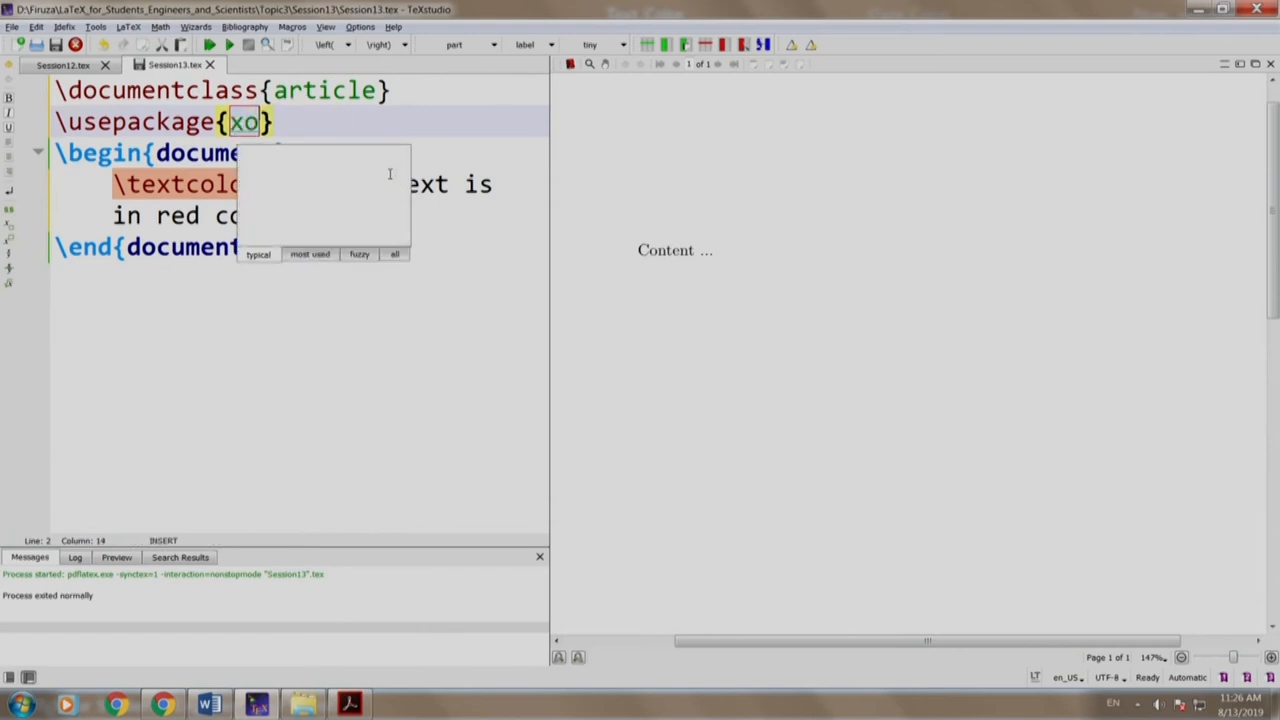
type("color")
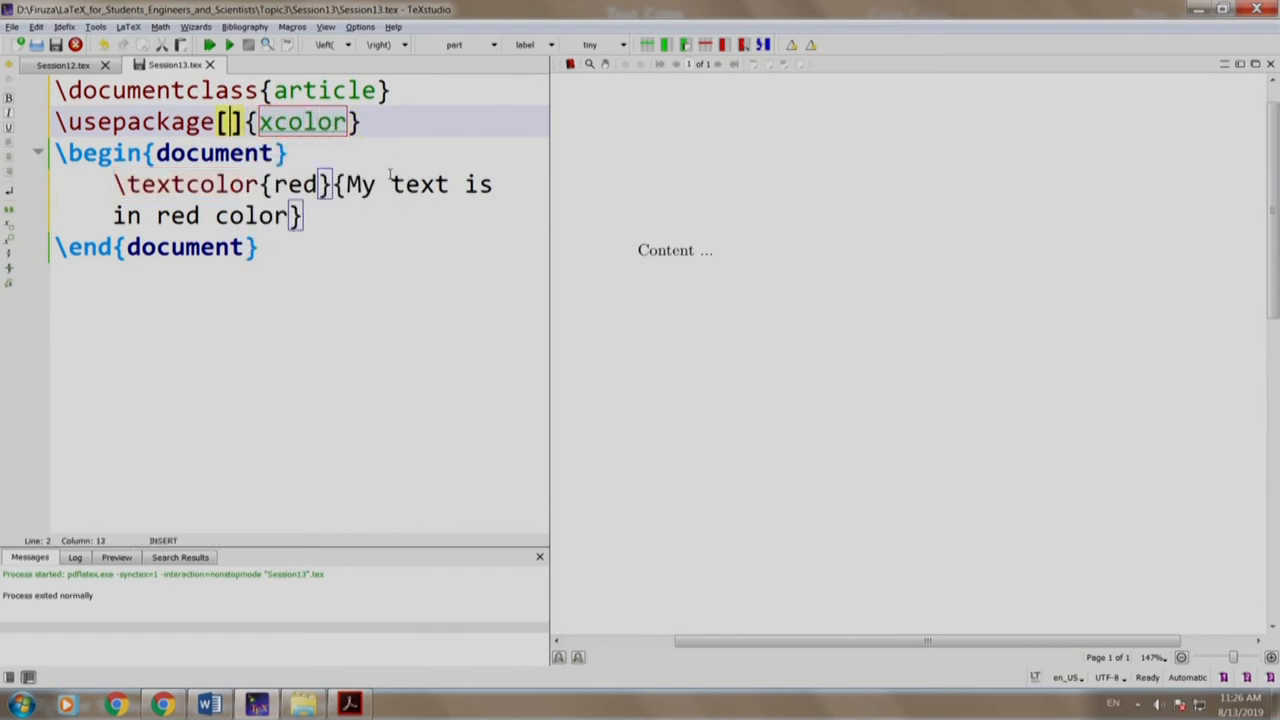
type("dvipsnames")
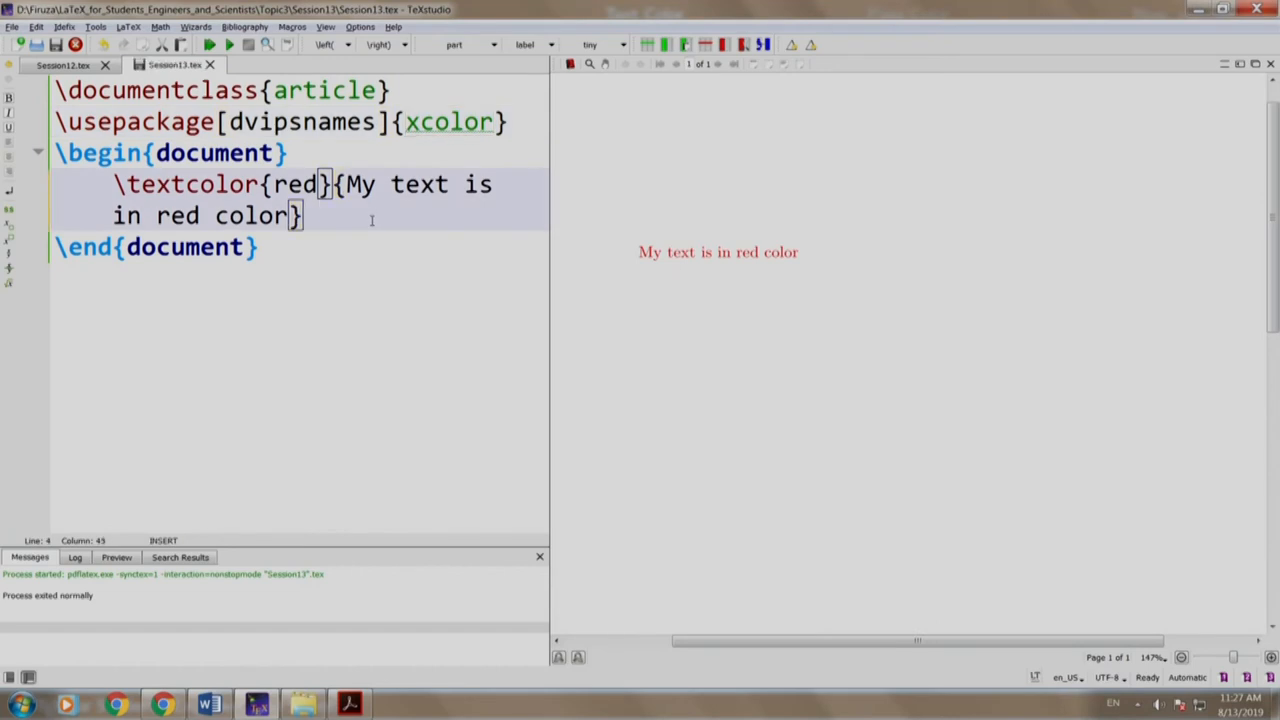
Add \textcolor{blue}{My text is in blue color} after the red line and compile
type("\\textcolor{")
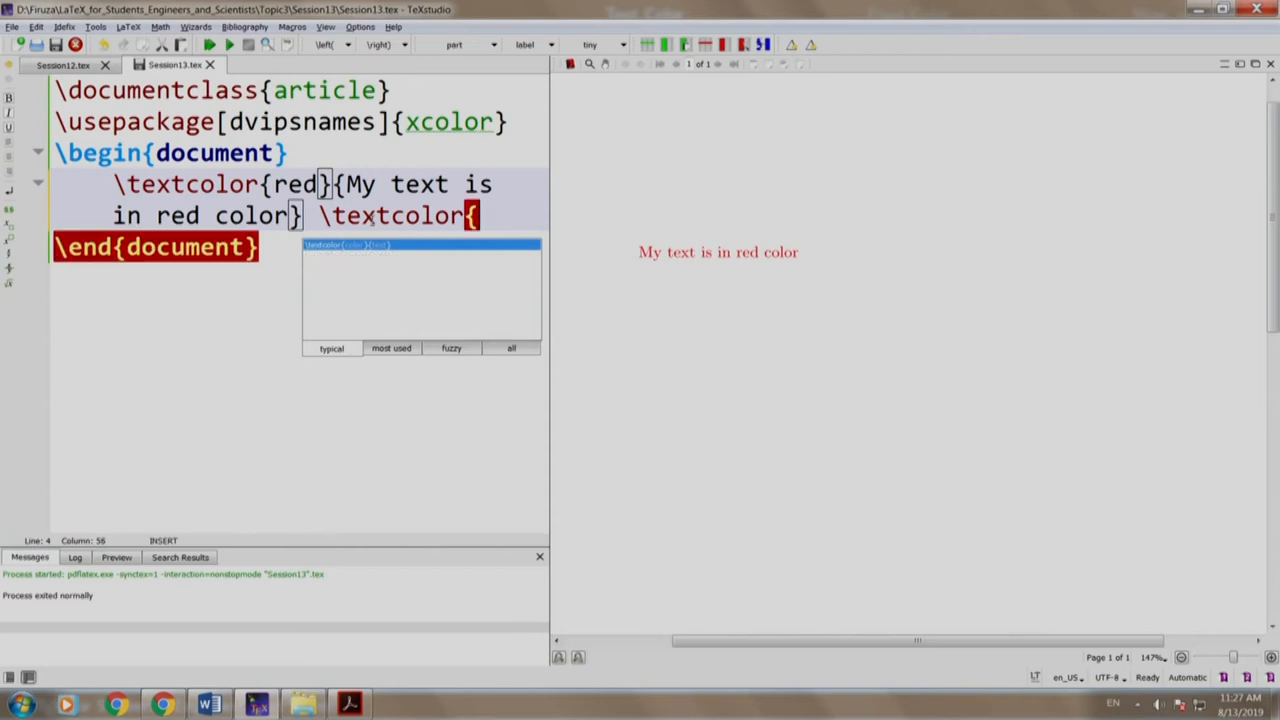
type("blue}{My text is in}")
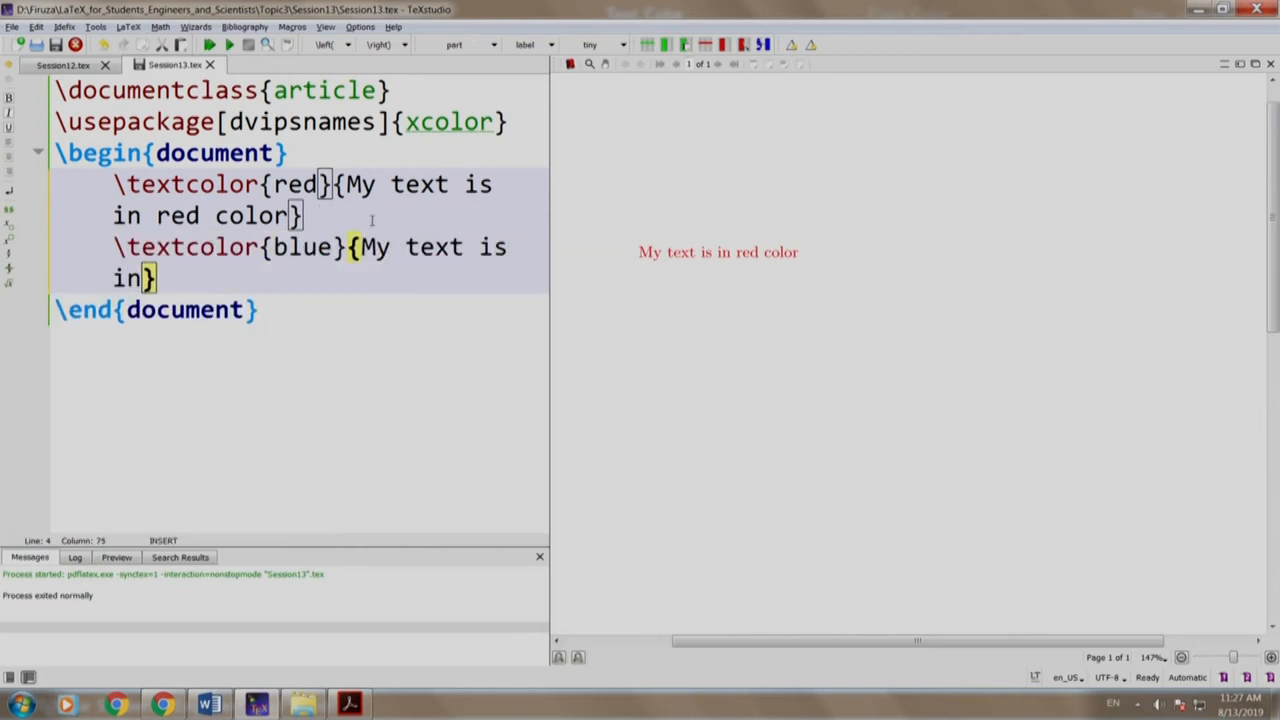
type("blue color")
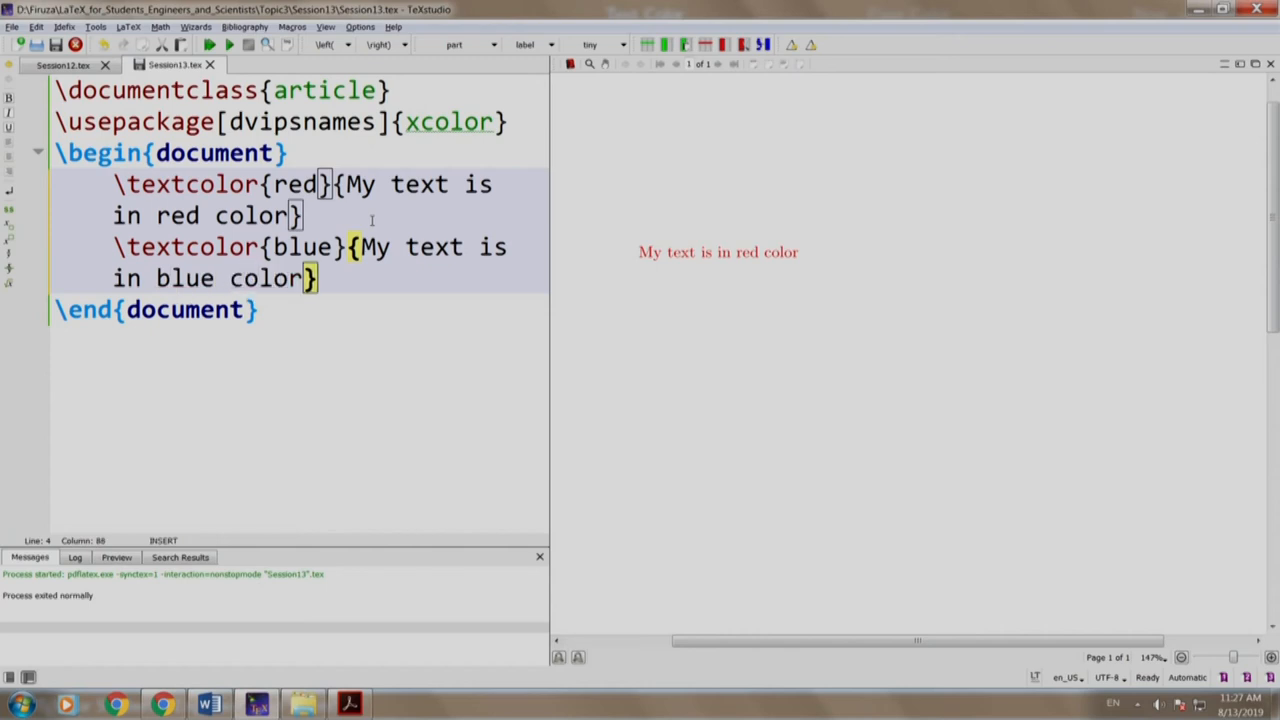
left_click(210, 44)
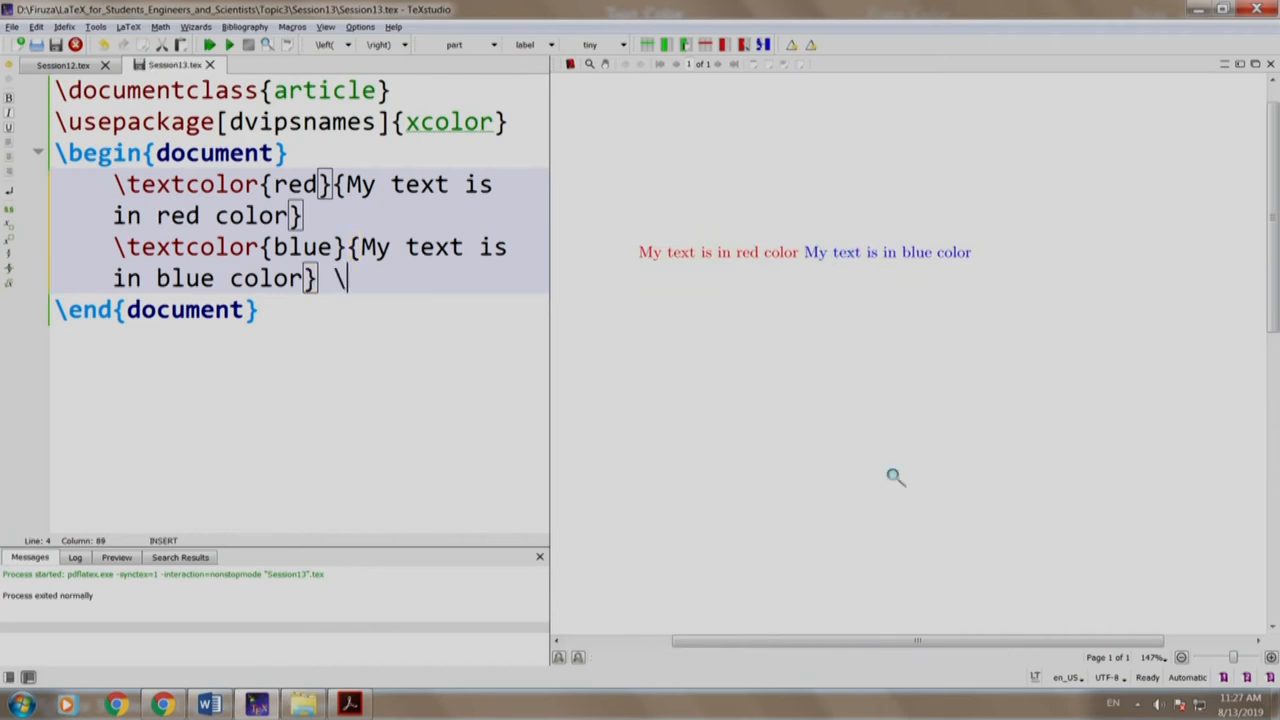
Add \textcolor{red!50!blue}{This text is a mixture of red and blue colors} and compile
type("\\t")
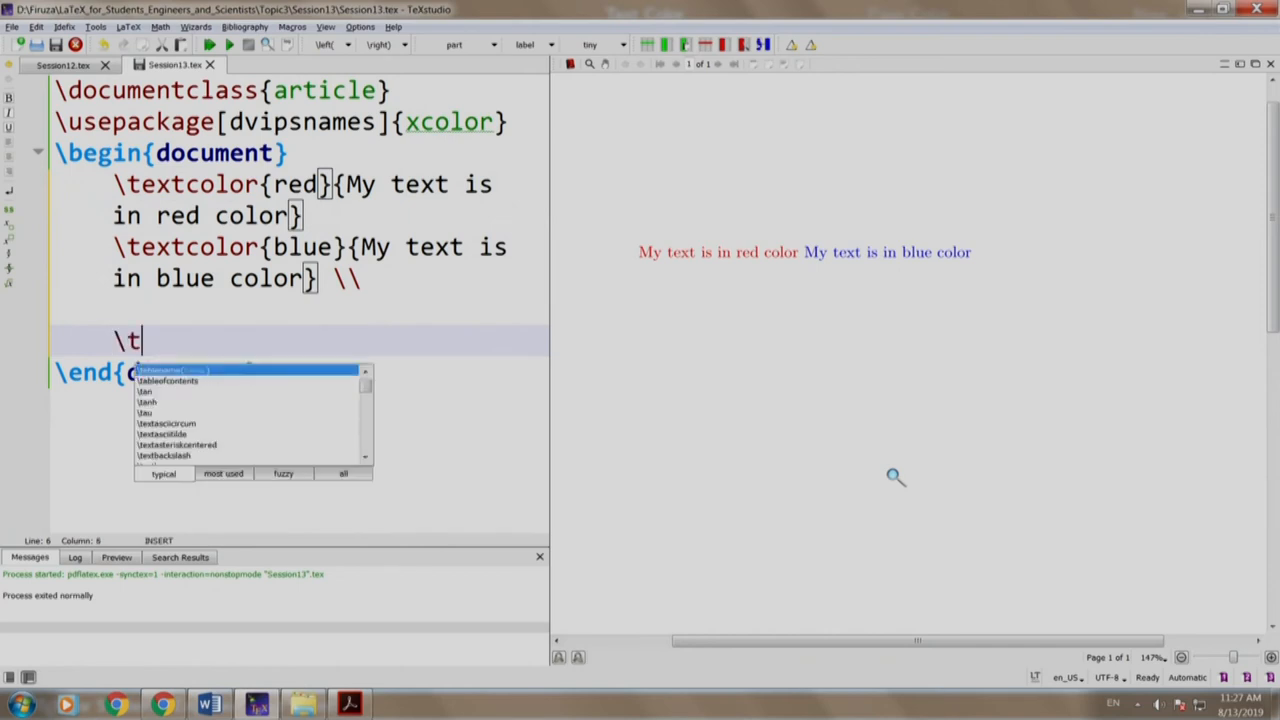
type("extcolor")
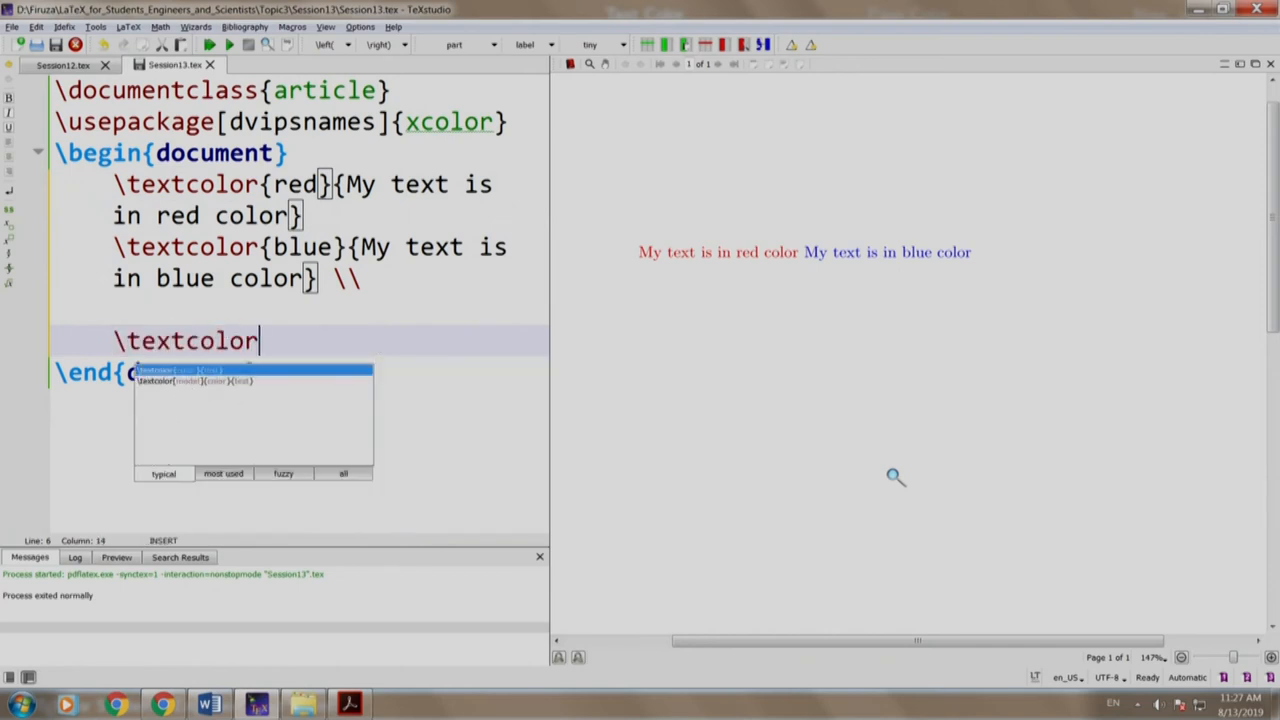
type("{")
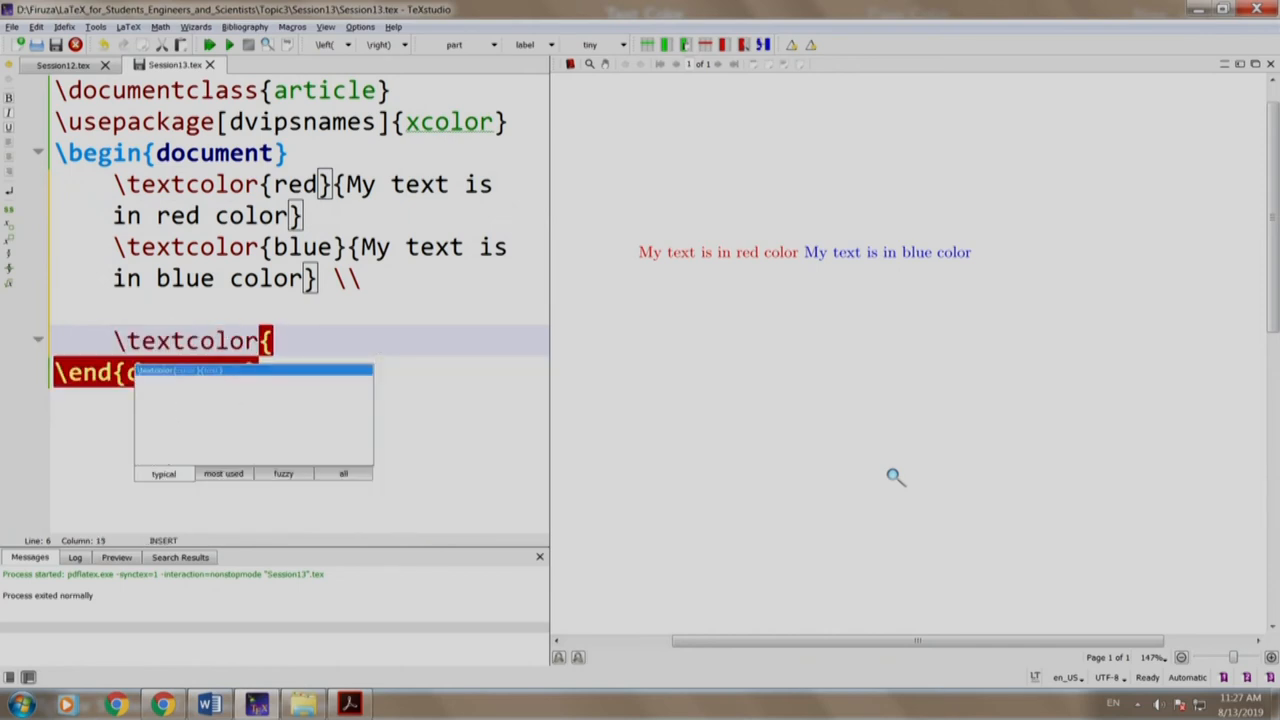
type("red")
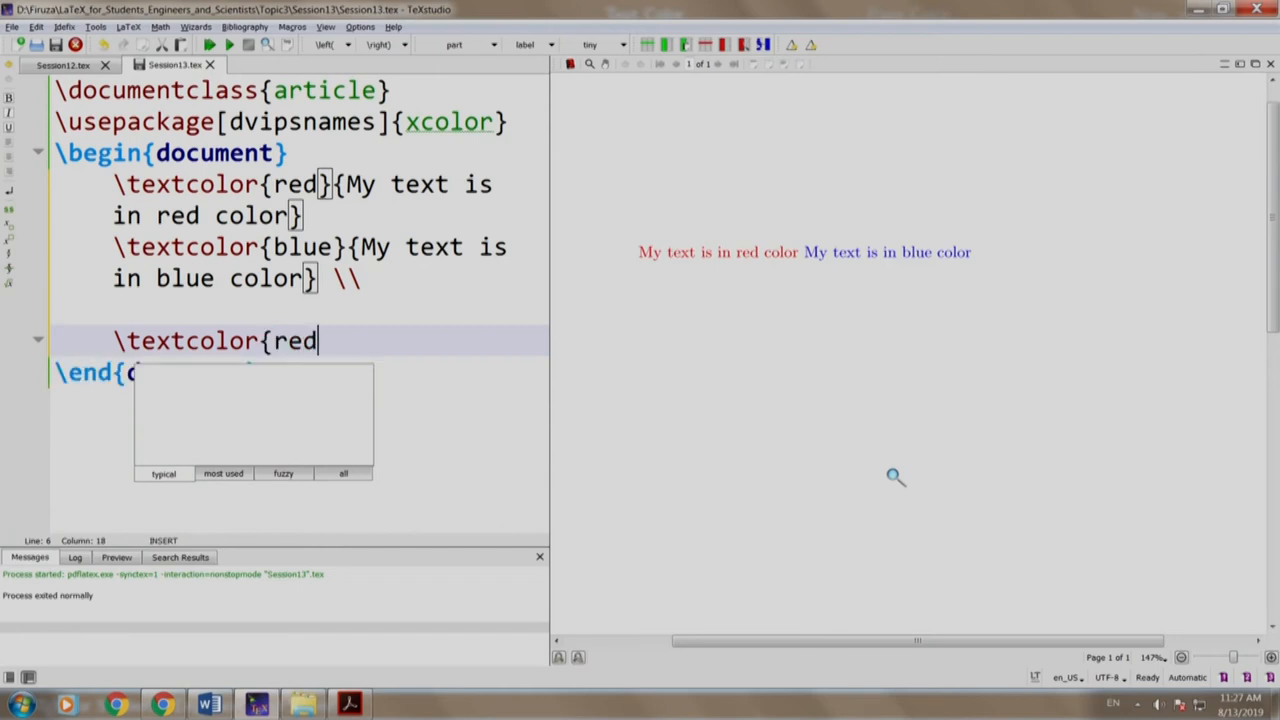
type("!50")
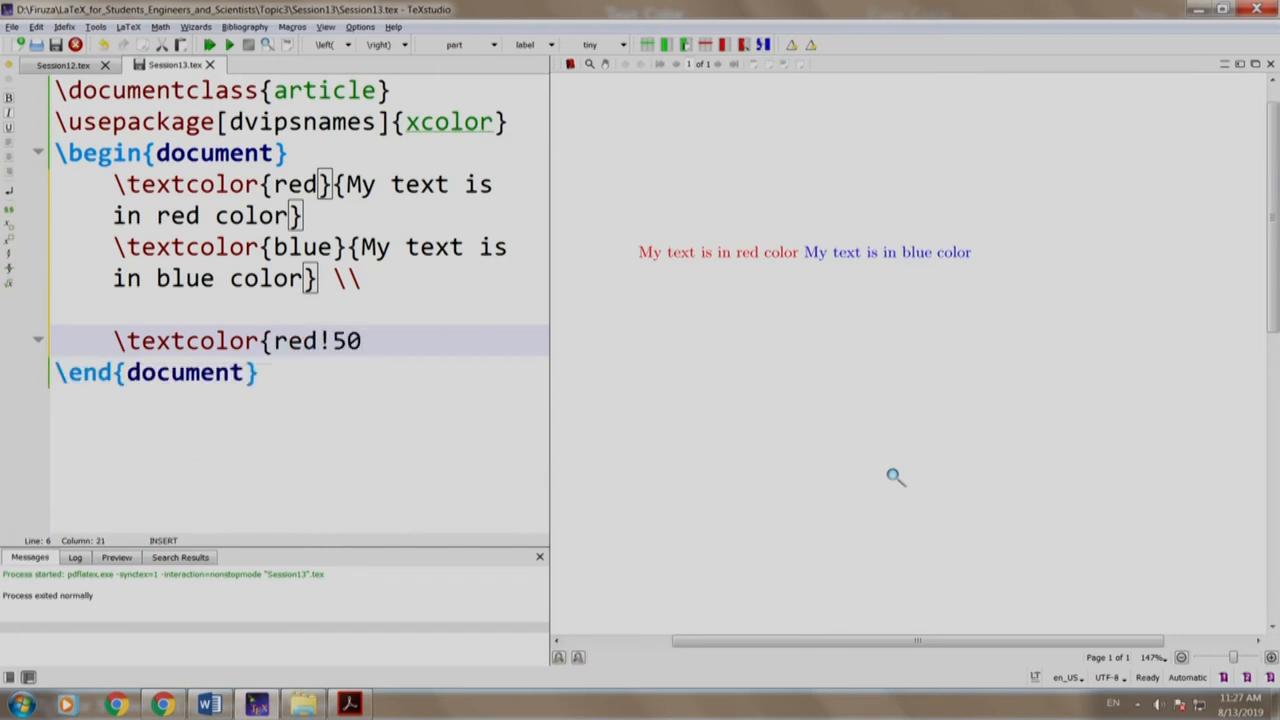
type("!blue")
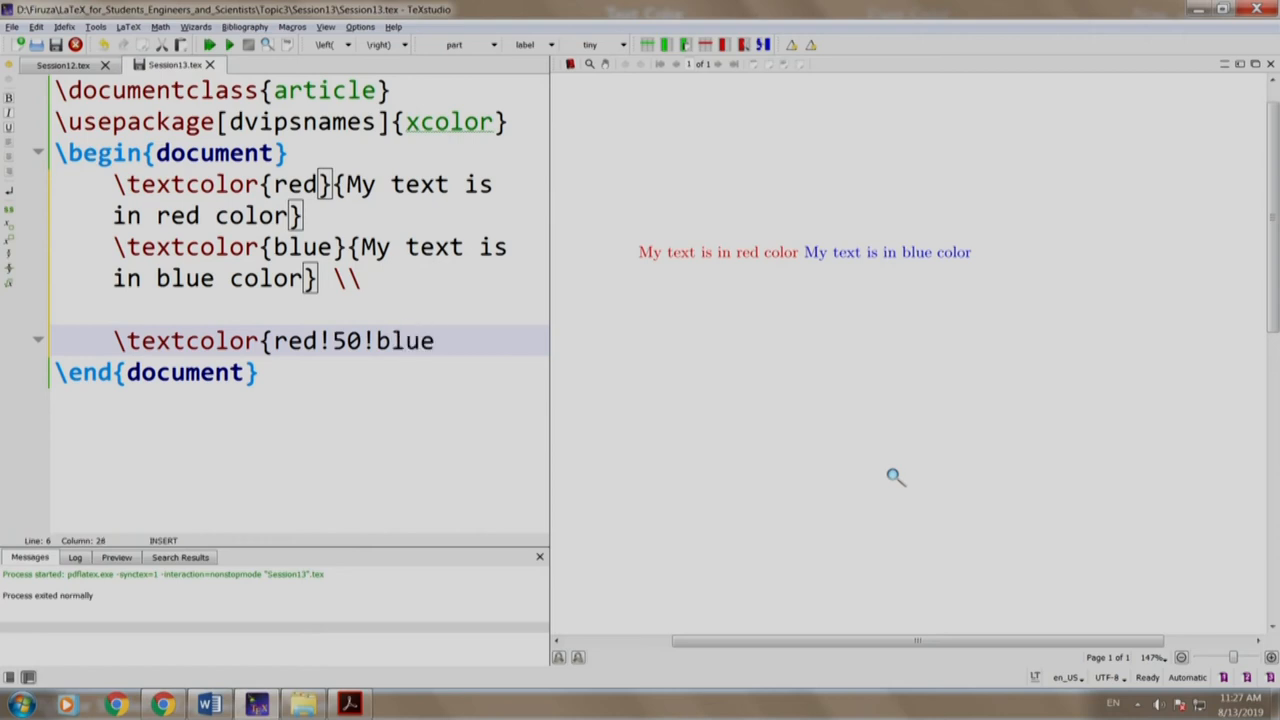
type("{Thi")
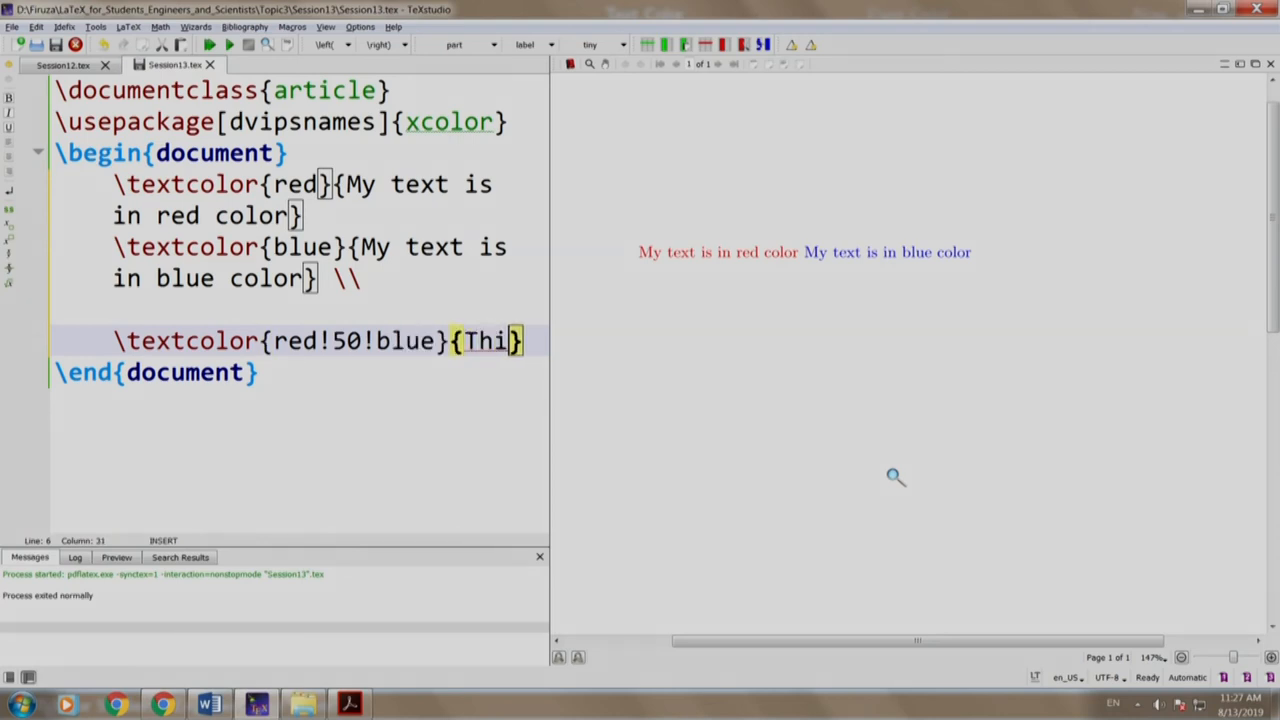
type("s text is a")
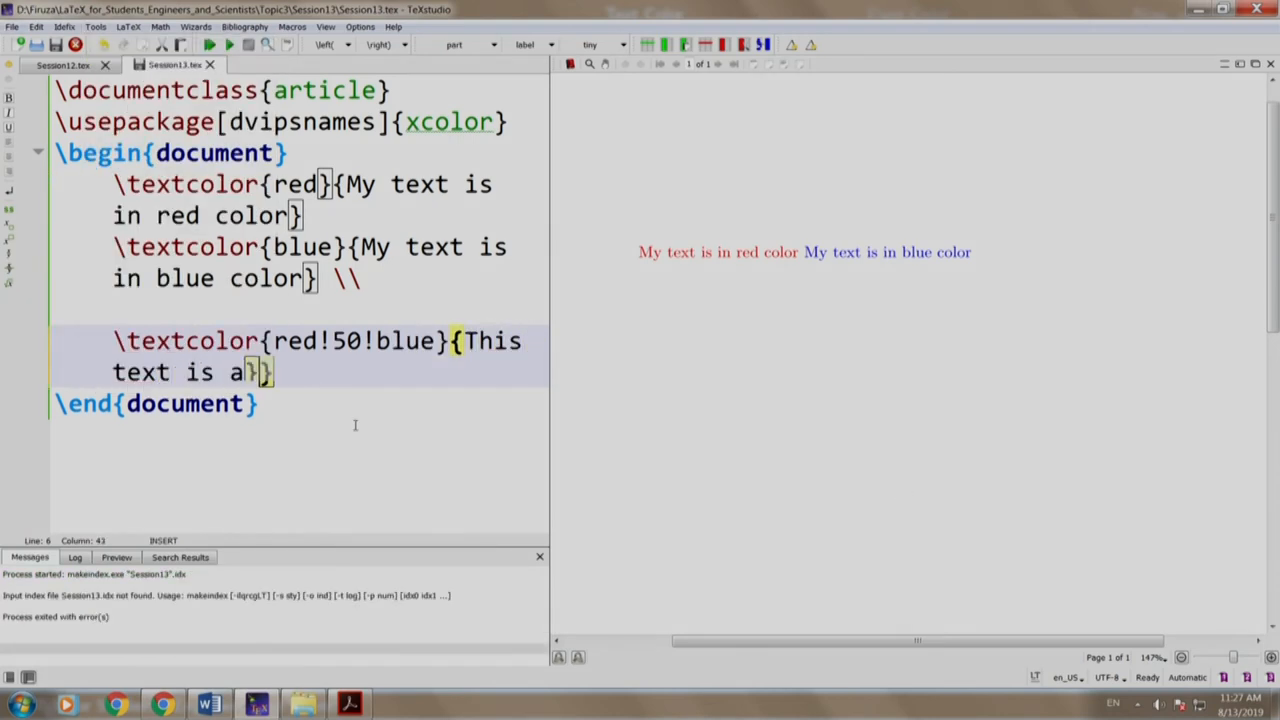
type("mixture of red and blue colors")
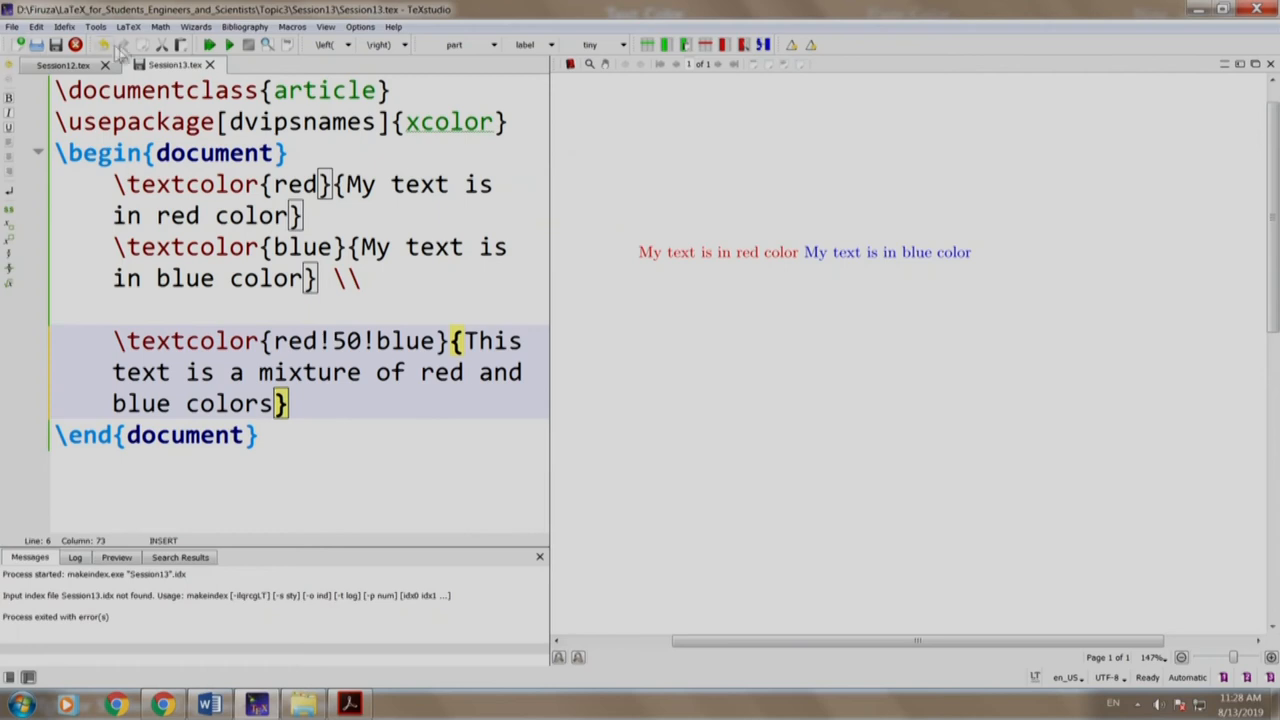
left_click(208, 44)
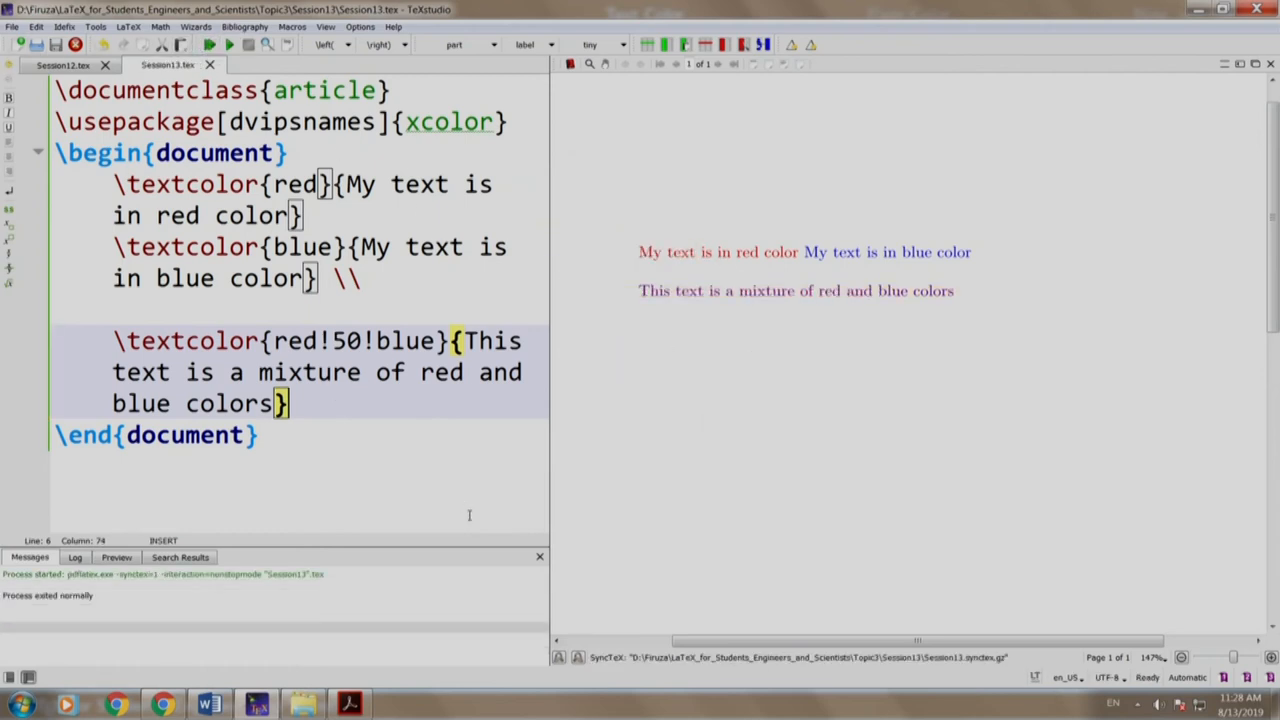
Add \textcolor{Plum}{Plum is my favourite fruit} on a new line and compile
type("\\textcolor{")
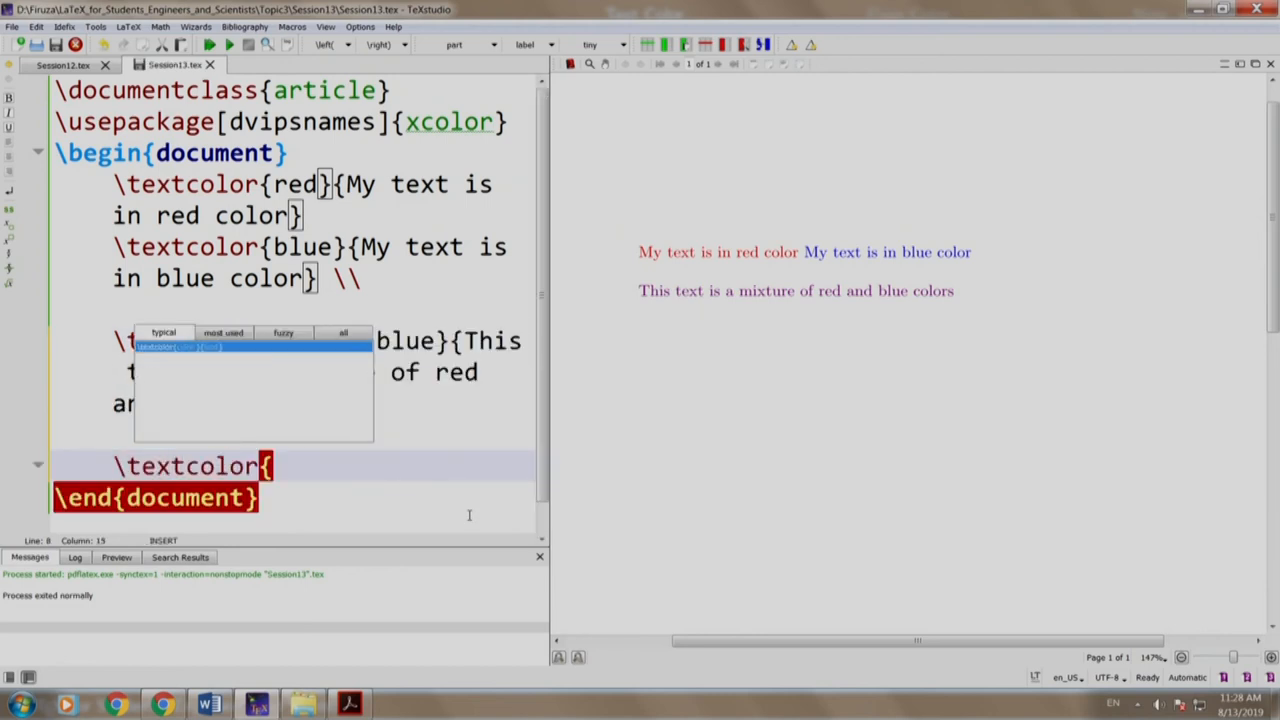
type("Plum}")
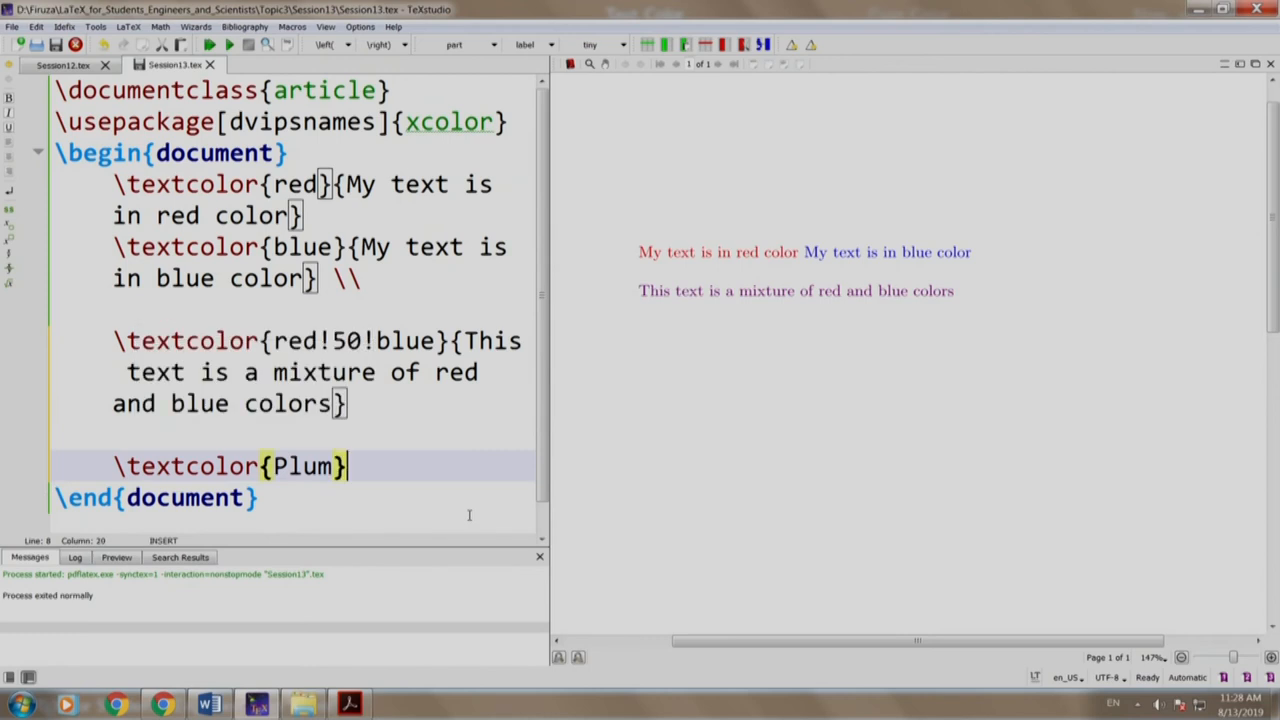
type("{Plum is my }")
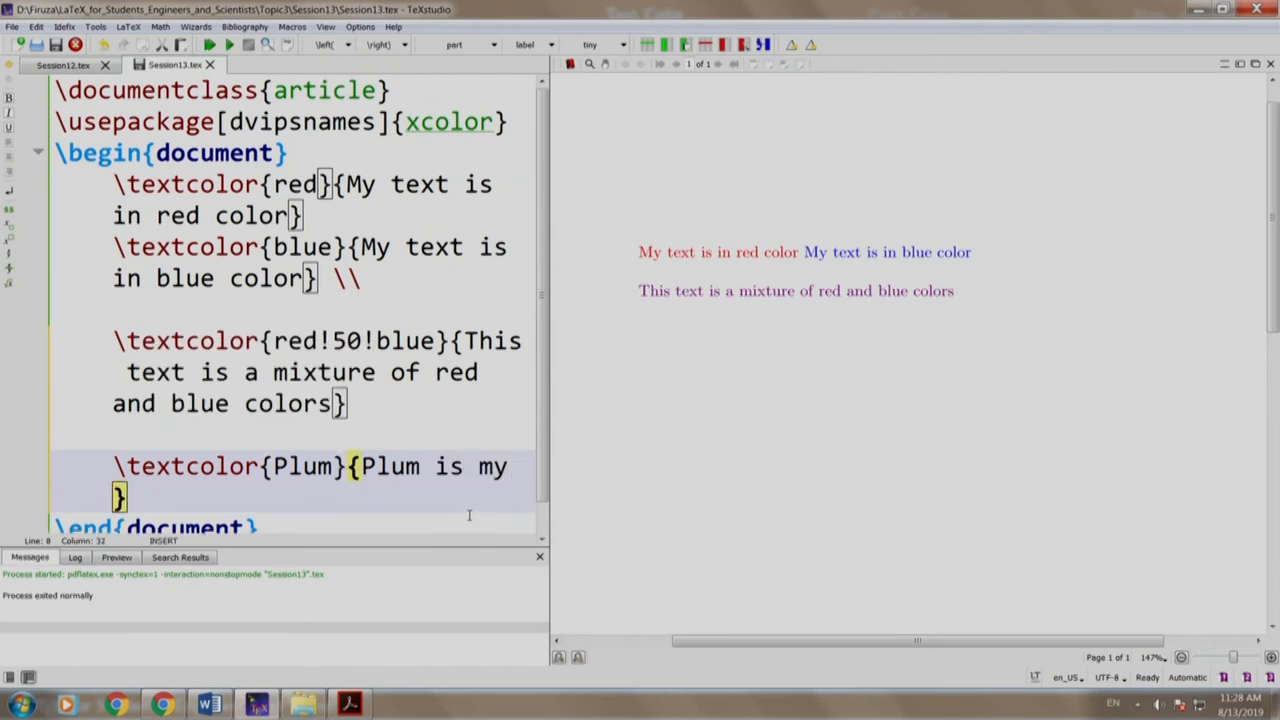
type("favoir")
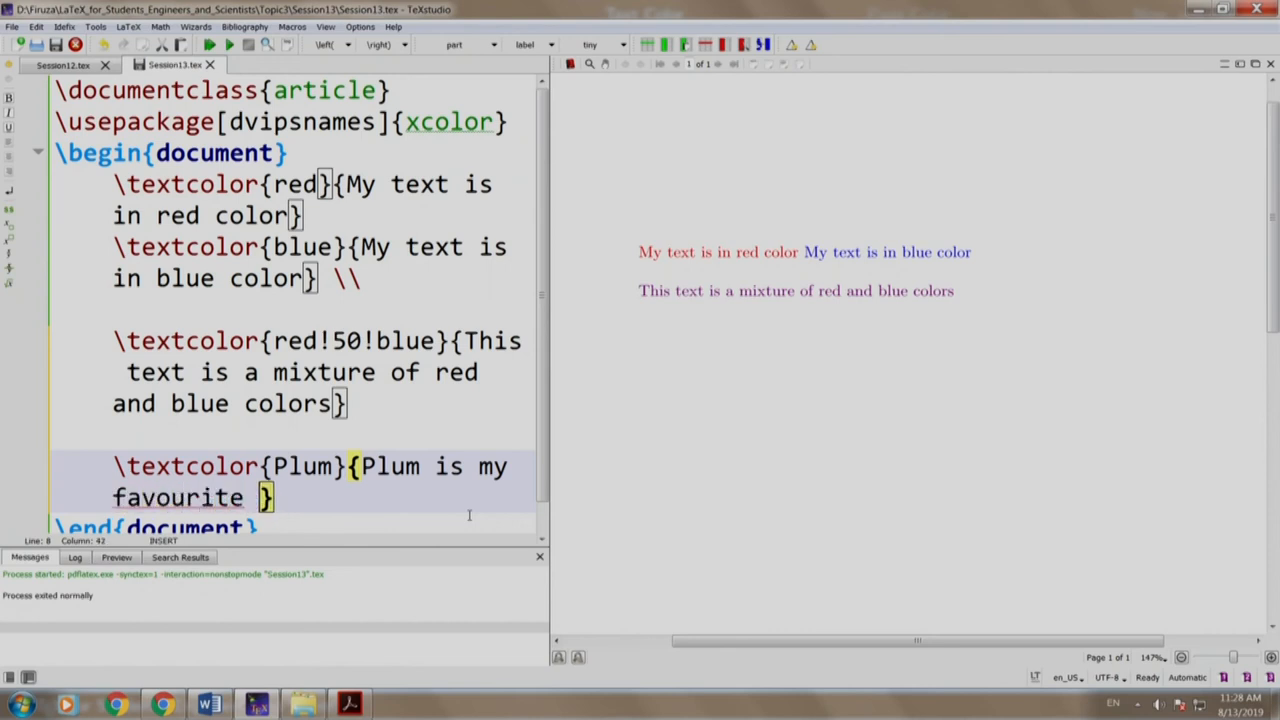
type("fri")
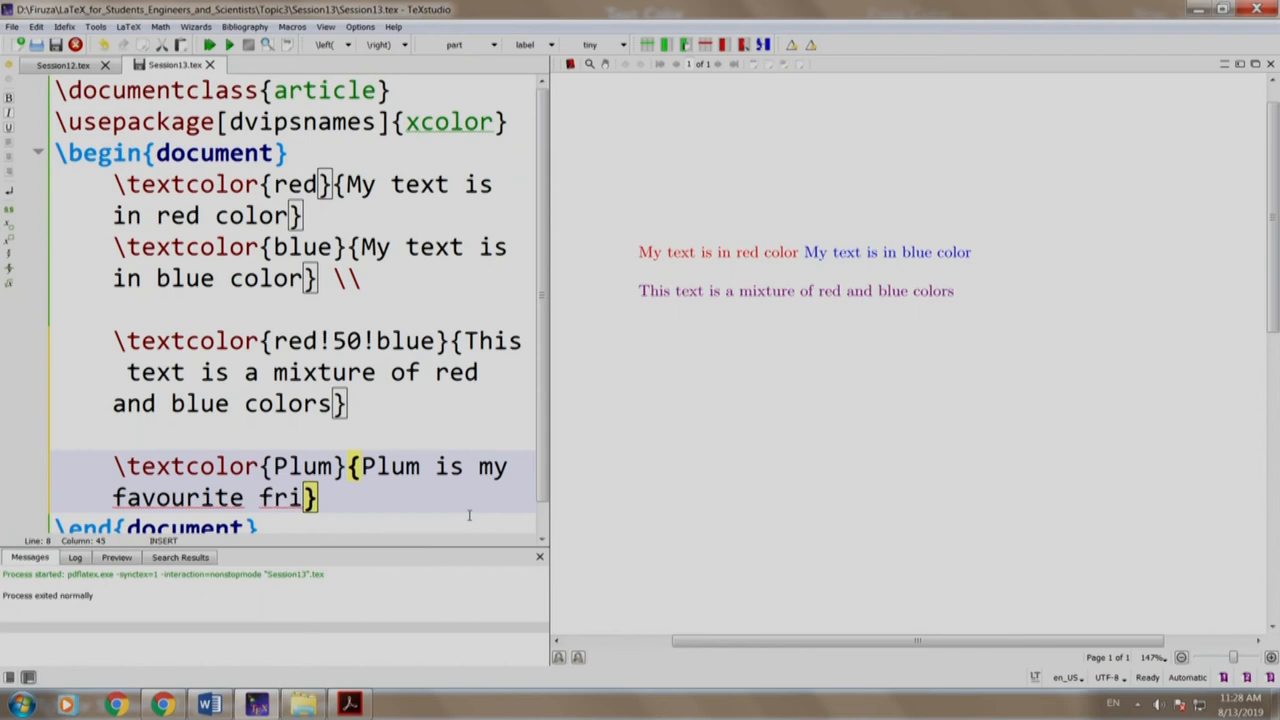
type("ut")
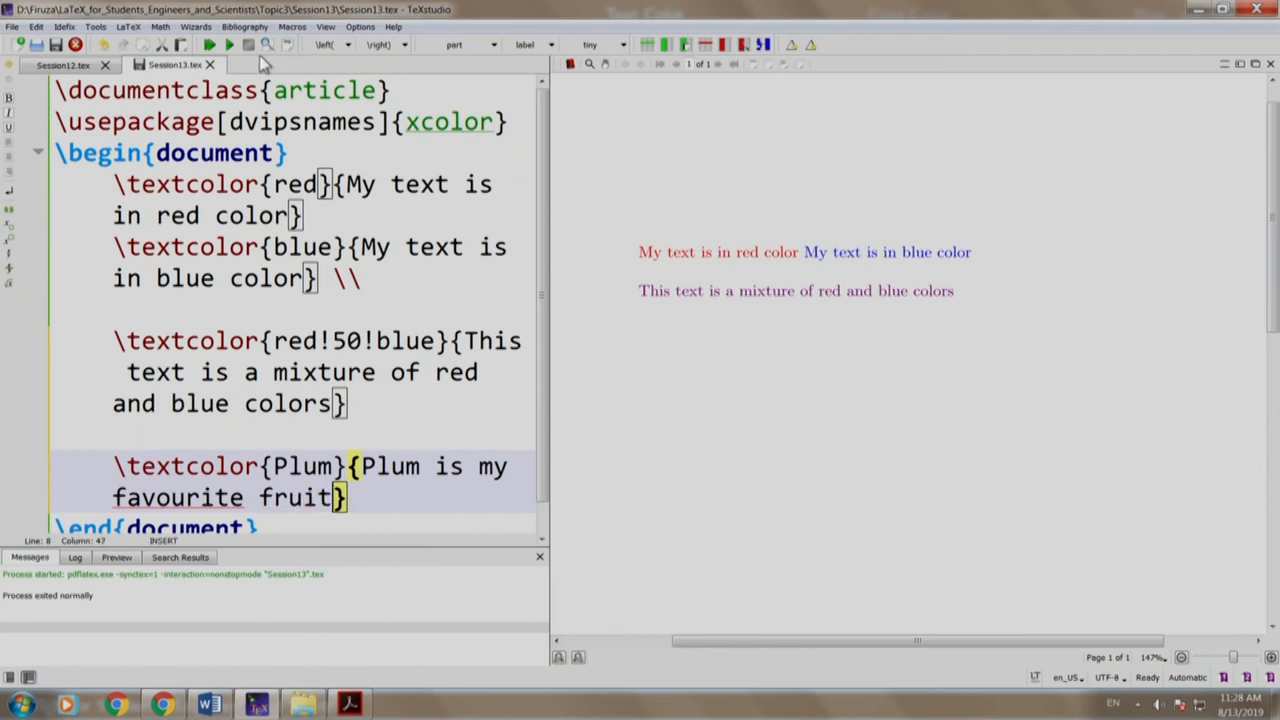
left_click(208, 44)
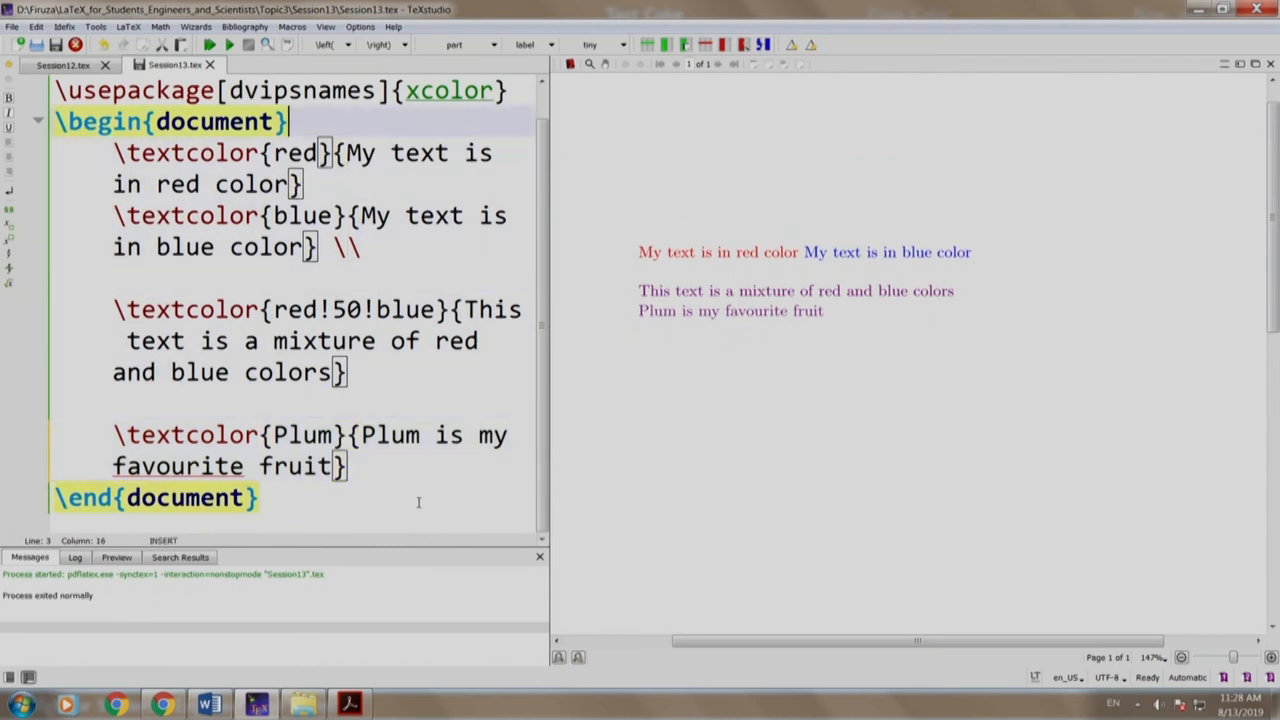
Add \pagecolor{Goldenrod} after \begin{document} and recompile for a golden page
type("\\pa")
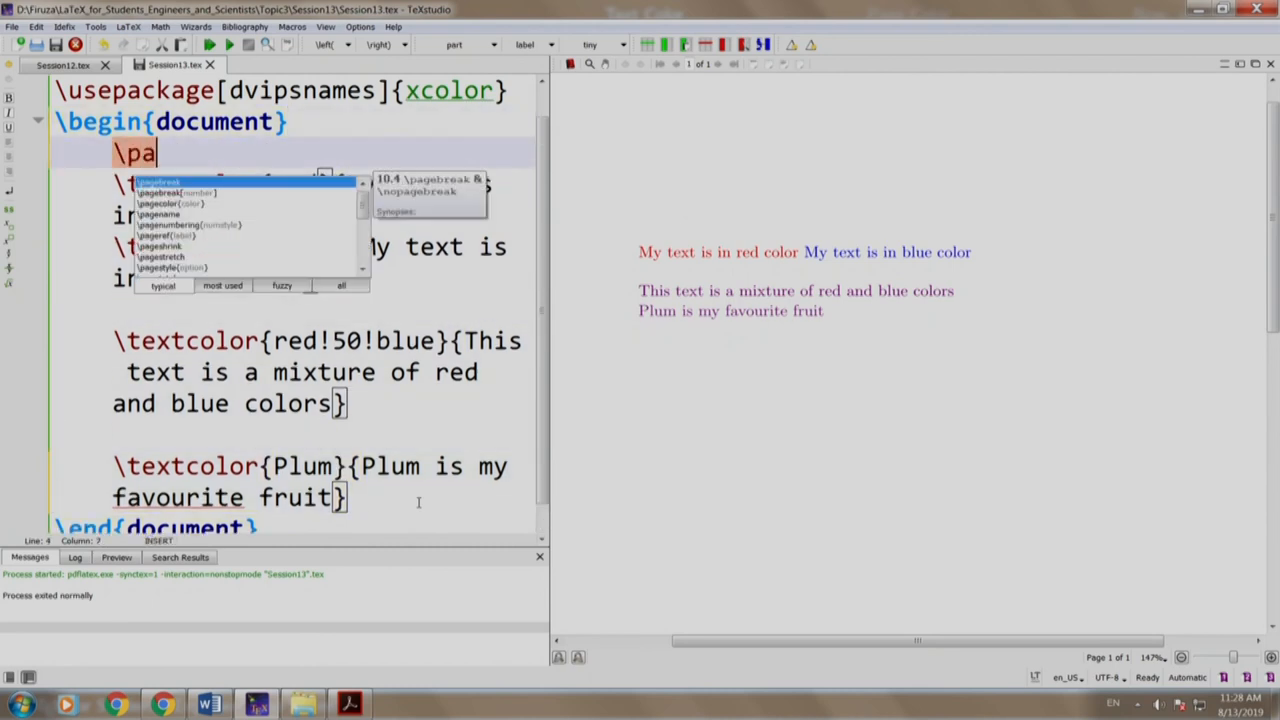
type("gec")
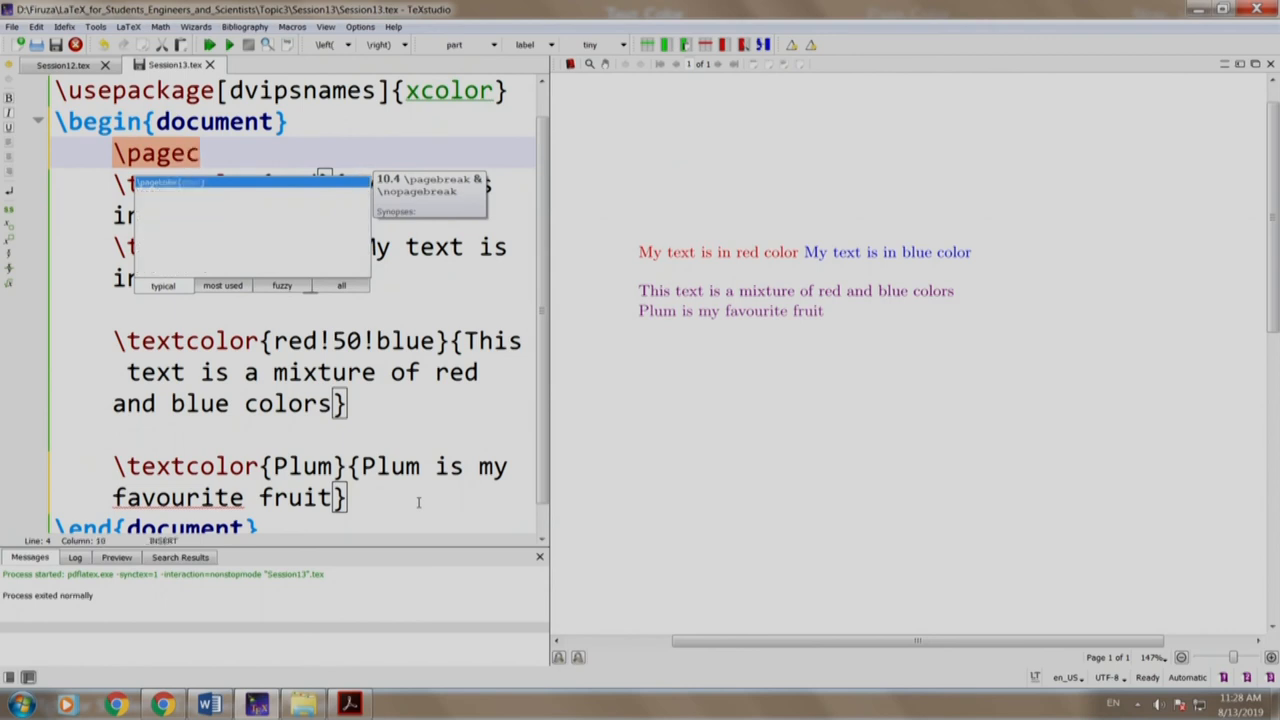
type("olor")
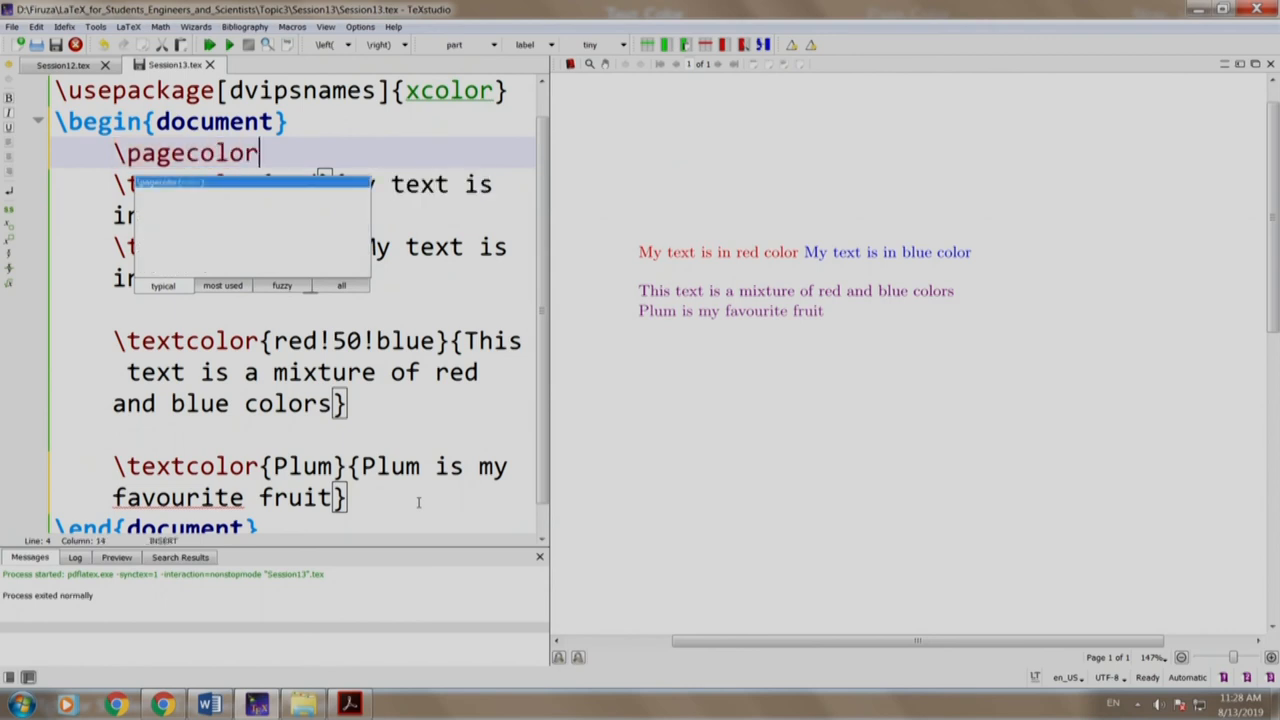
type("{Gold")
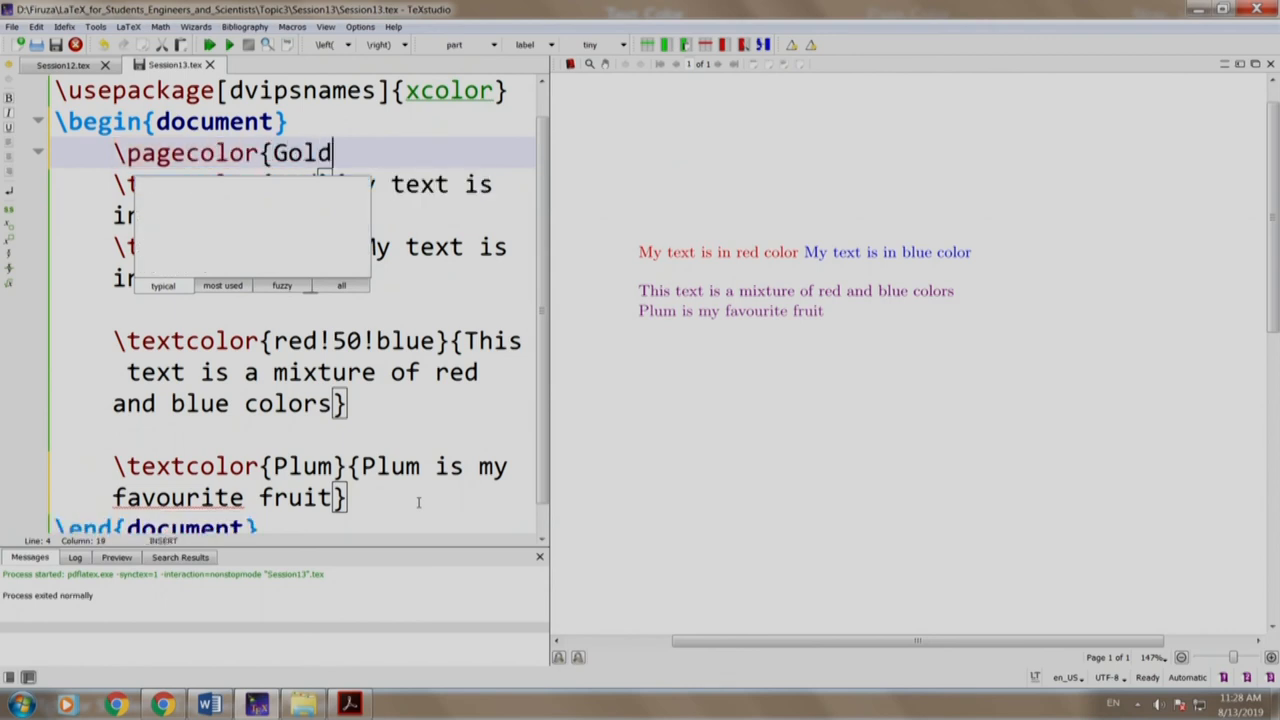
type("enrod")
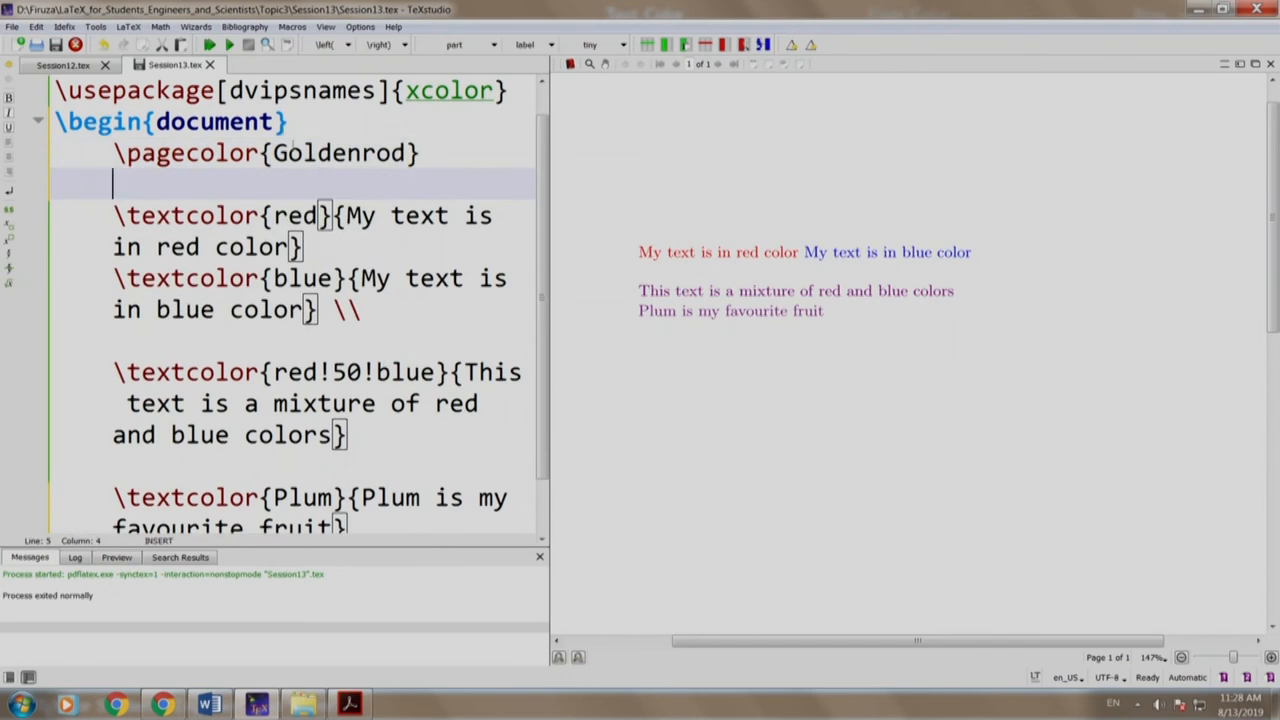
left_click(208, 44)
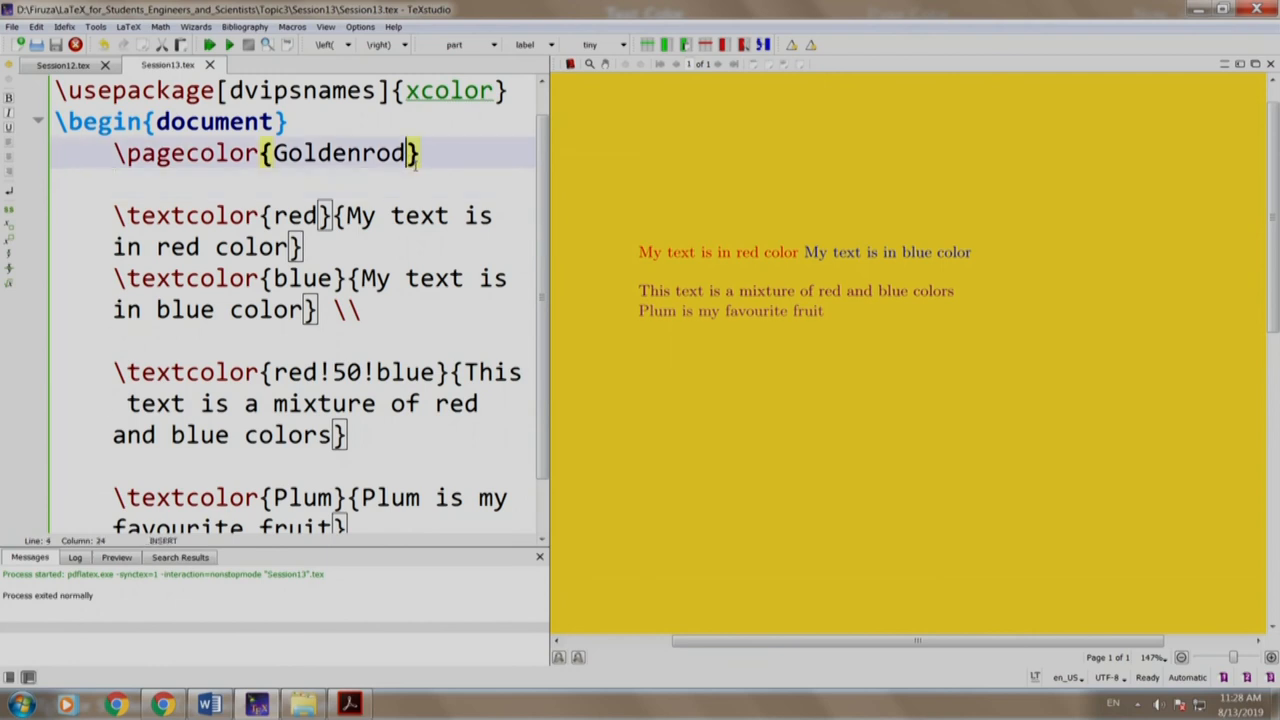
Lighten the page to Goldenrod!50, recompile, and advance the slides to Page Color
type("!")
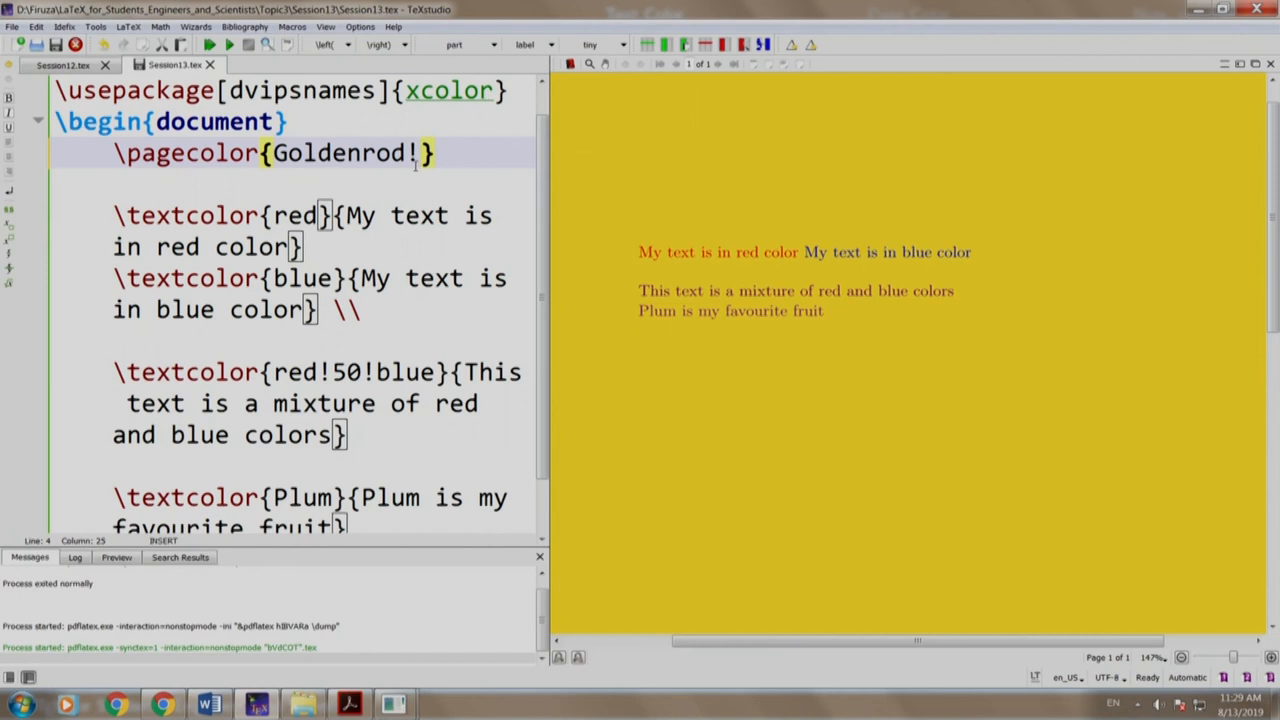
type("50")
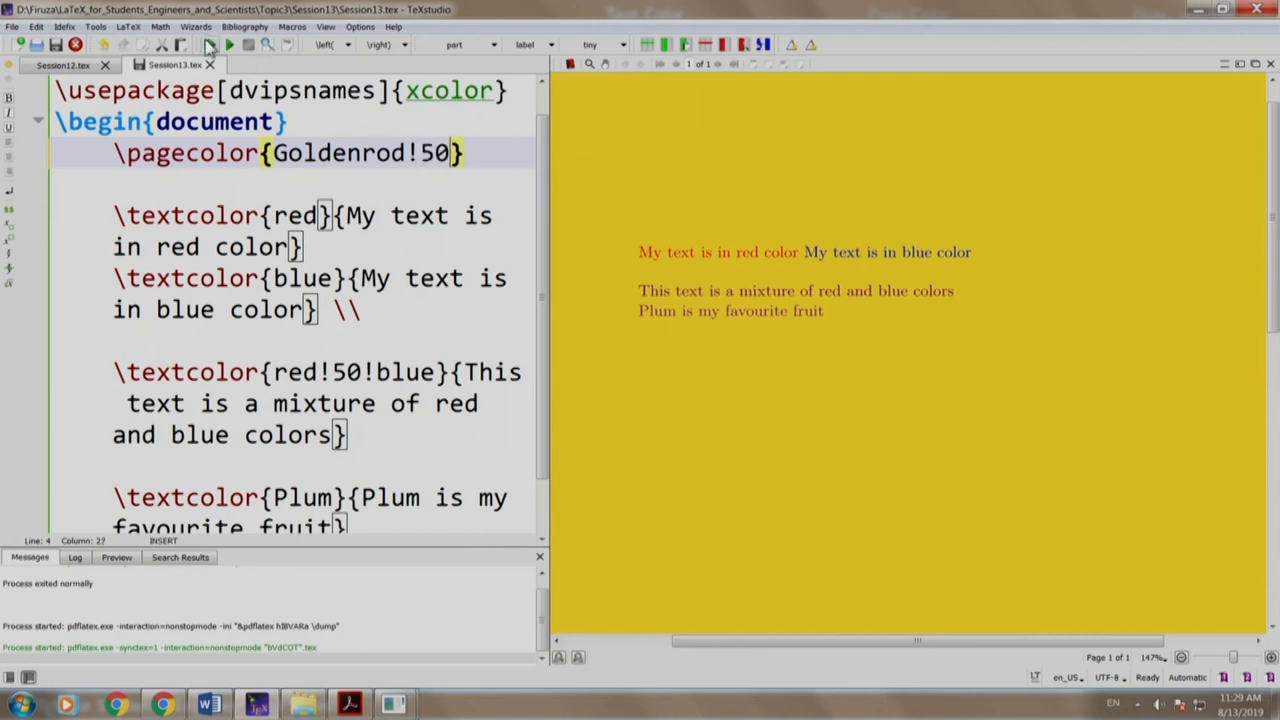
left_click(210, 44)
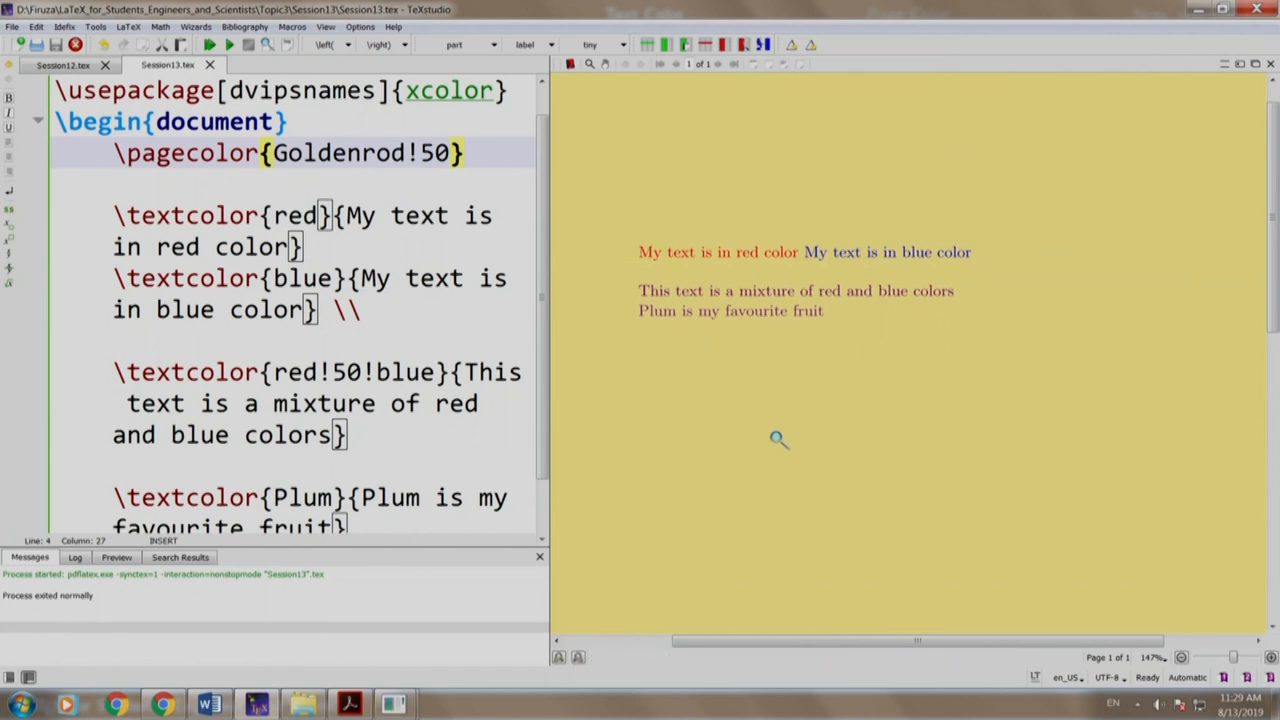
mouse_move(750, 240)
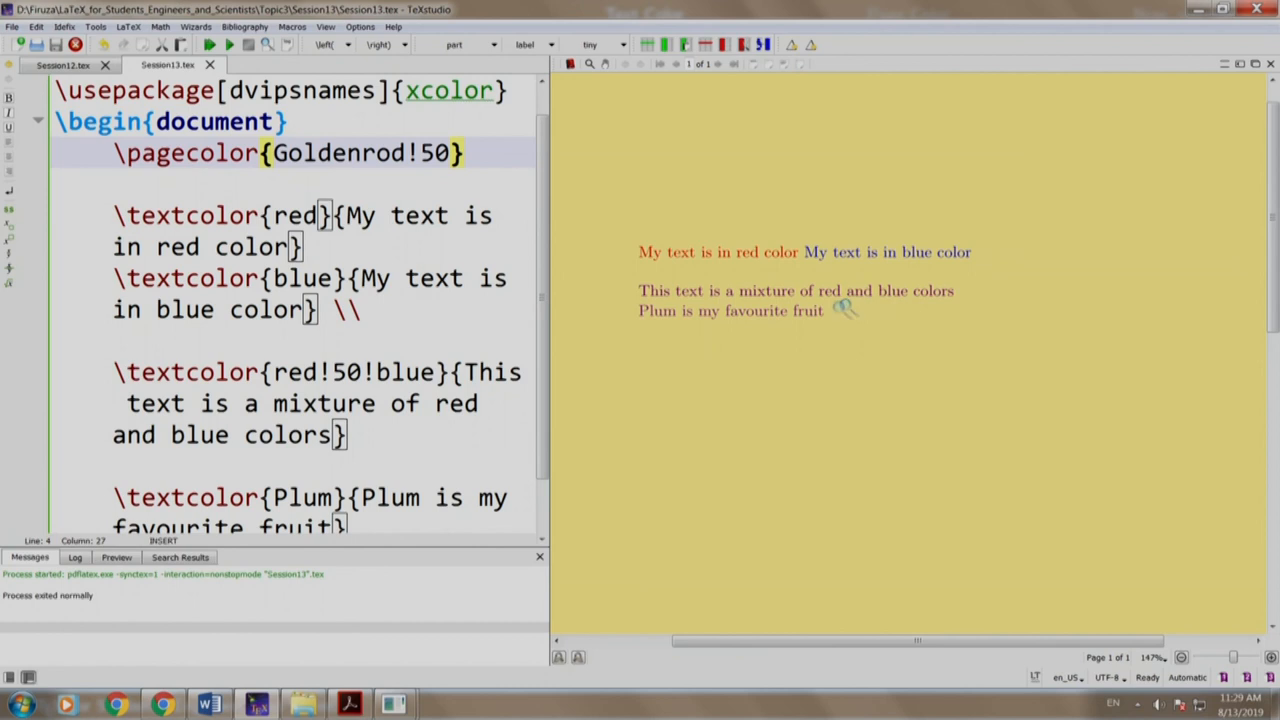
mouse_move(924, 336)
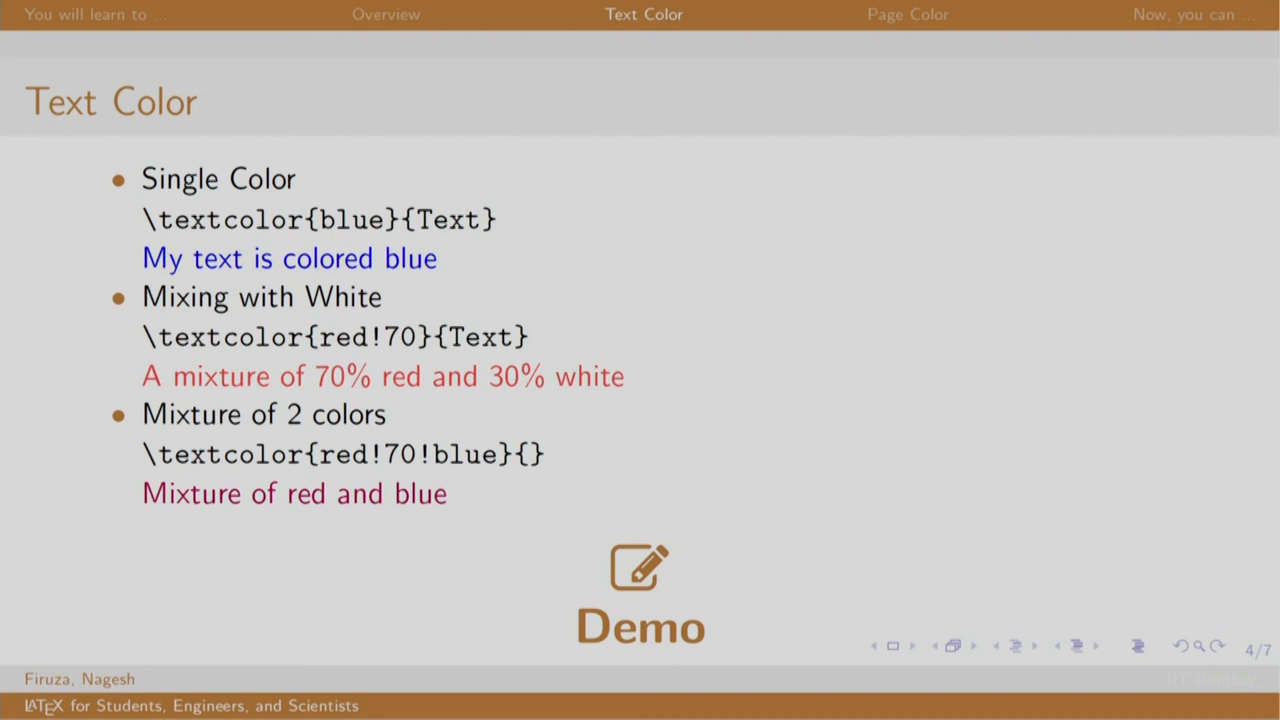
key("Right")
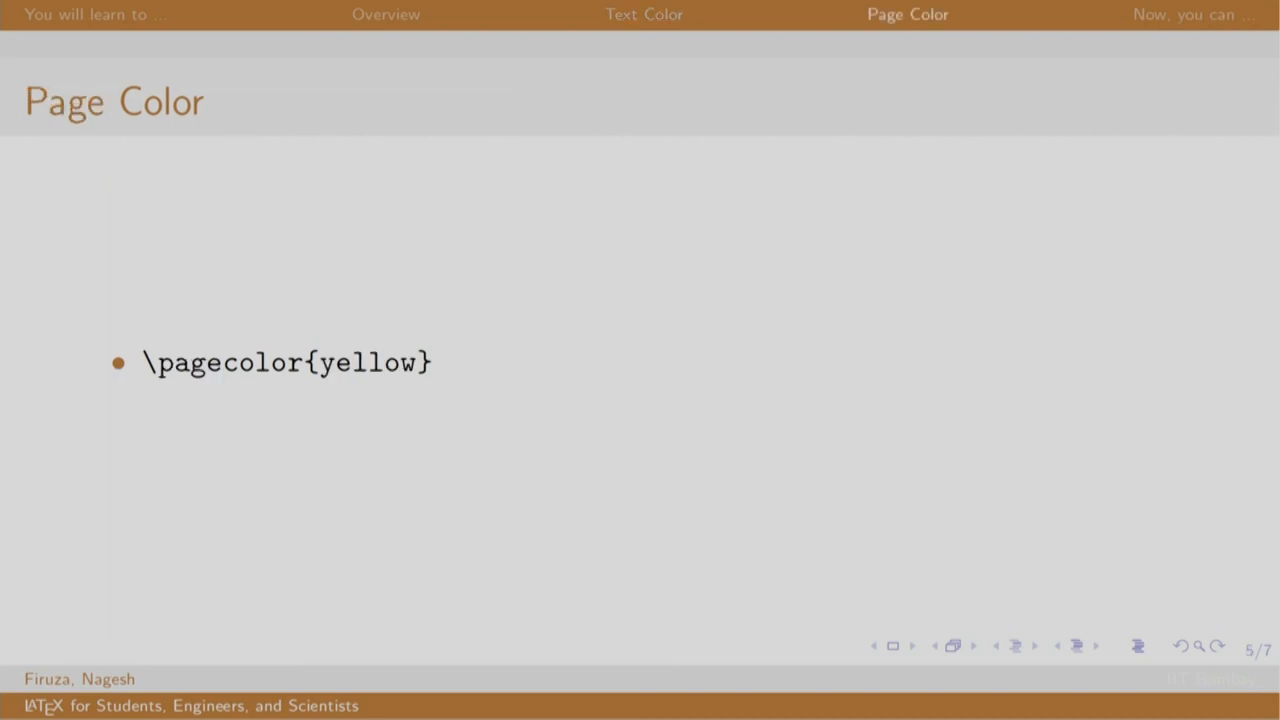